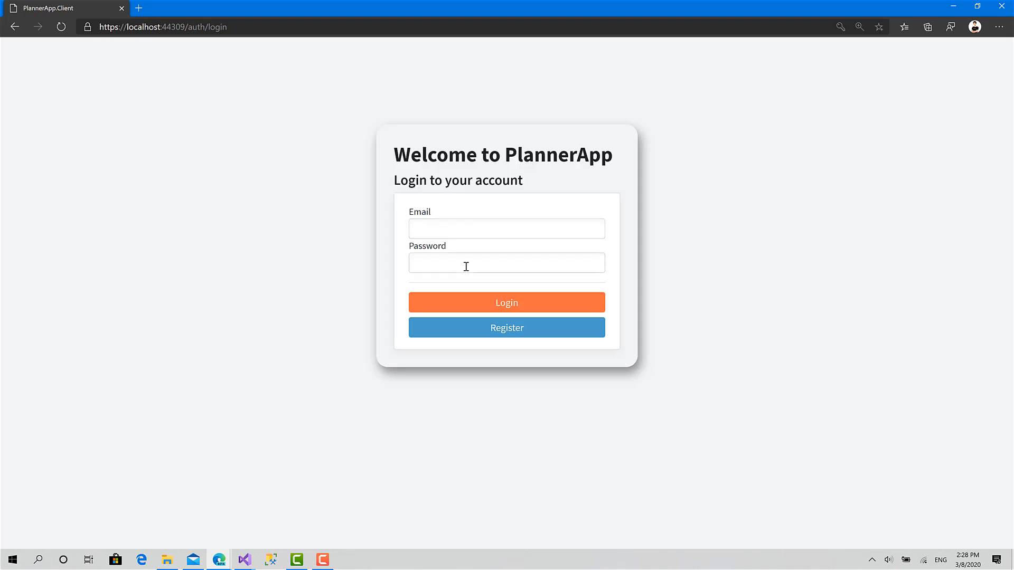
- Navigate from the login page to Register and back to the login page in Edge
{"action": "left_click", "coordinate": [506, 328]}
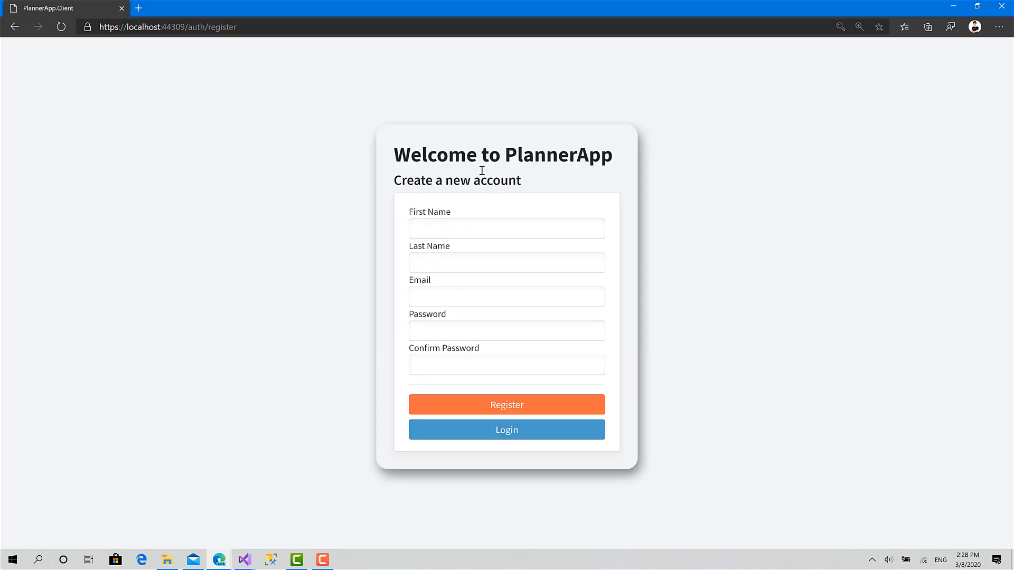
{"action": "left_click", "coordinate": [506, 429]}
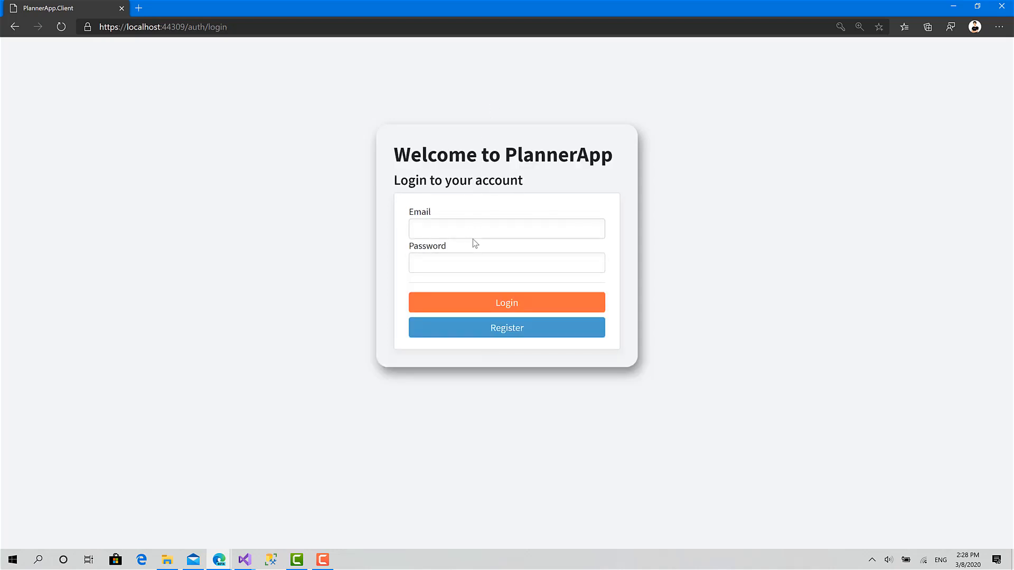
{"action": "mouse_move", "coordinate": [506, 302]}
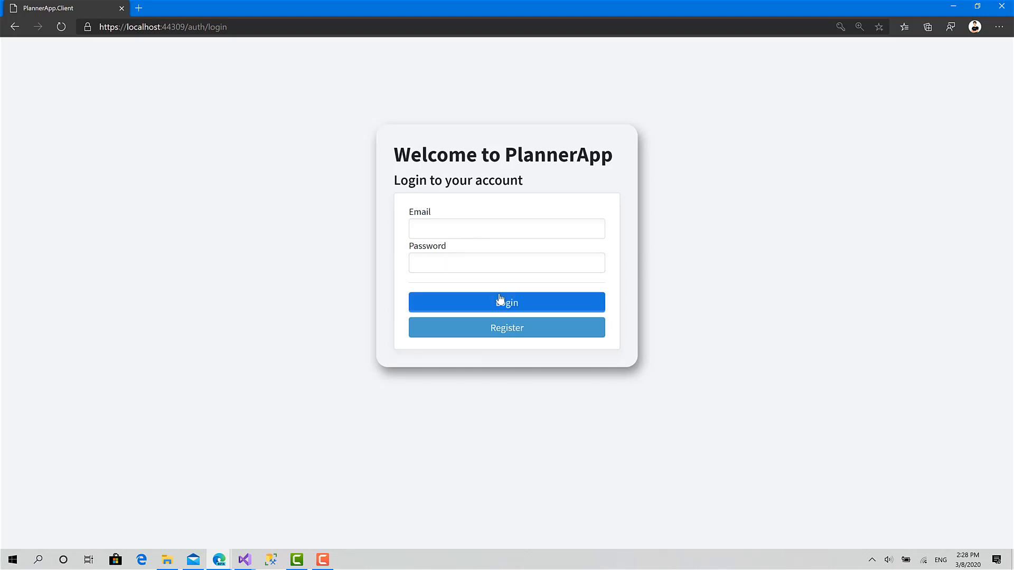
{"action": "mouse_move", "coordinate": [505, 312]}
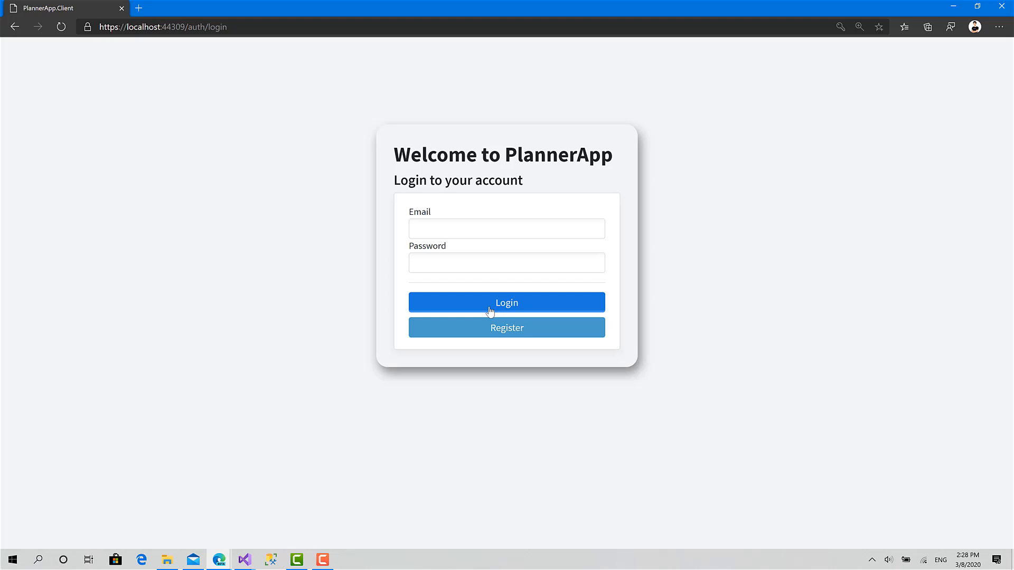
{"action": "mouse_move", "coordinate": [508, 319]}
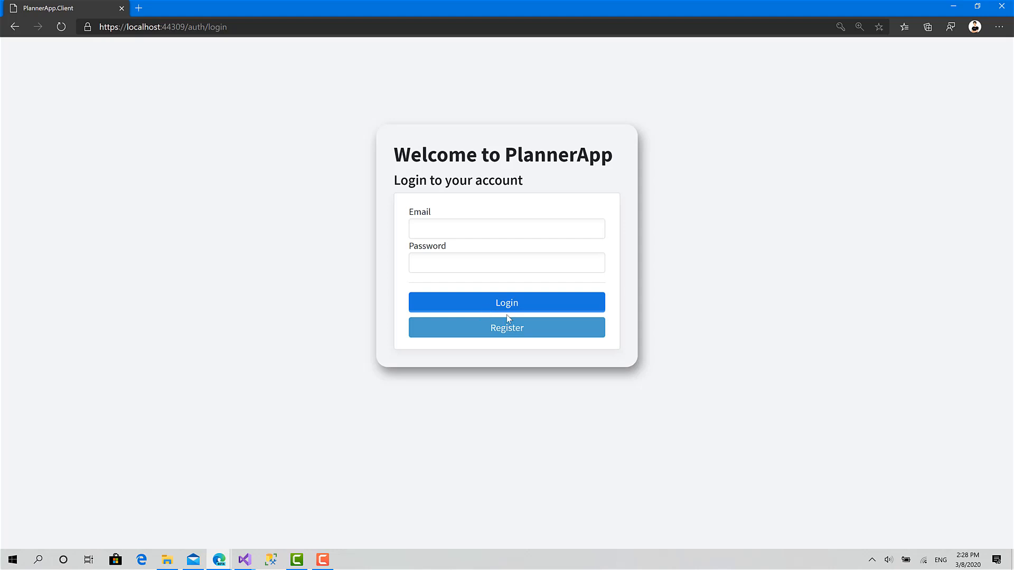
{"action": "mouse_move", "coordinate": [493, 312]}
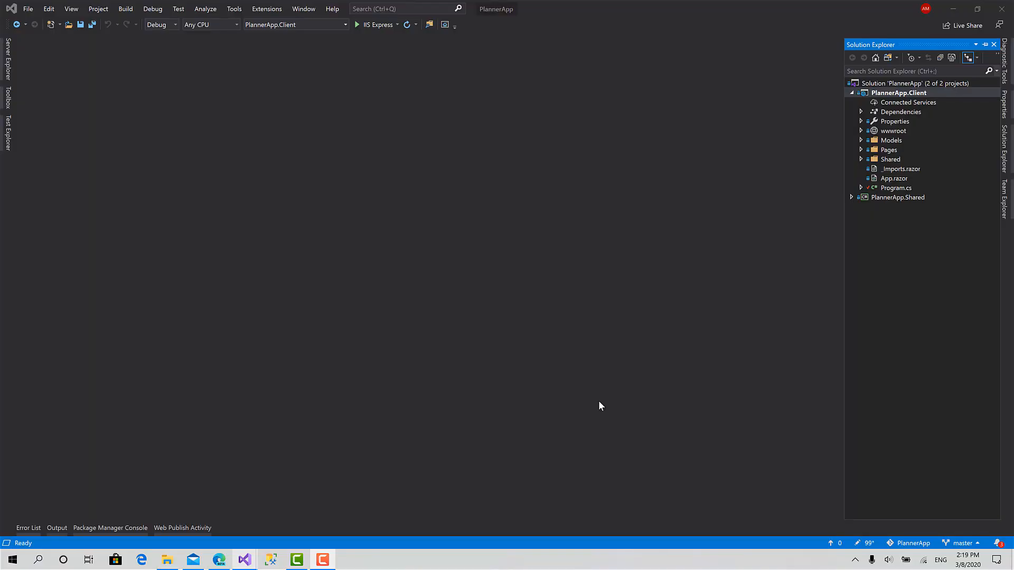
{"action": "mouse_move", "coordinate": [288, 474]}
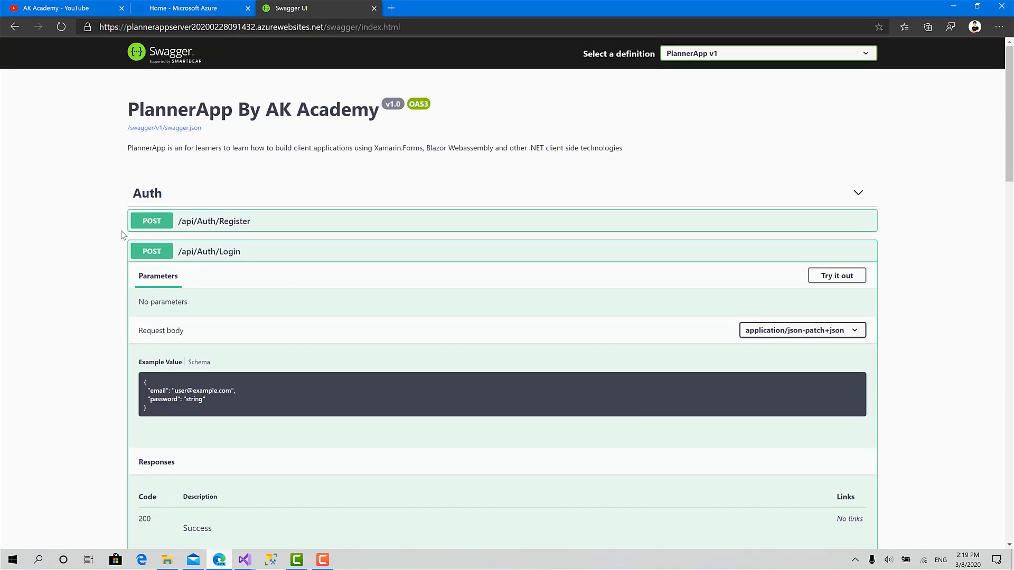
- View the Login endpoint's LoginRequest body schema and UserManagerResponse schema with userInfo in Swagger UI
{"action": "scroll", "scroll_direction": "down", "scroll_amount": 3}
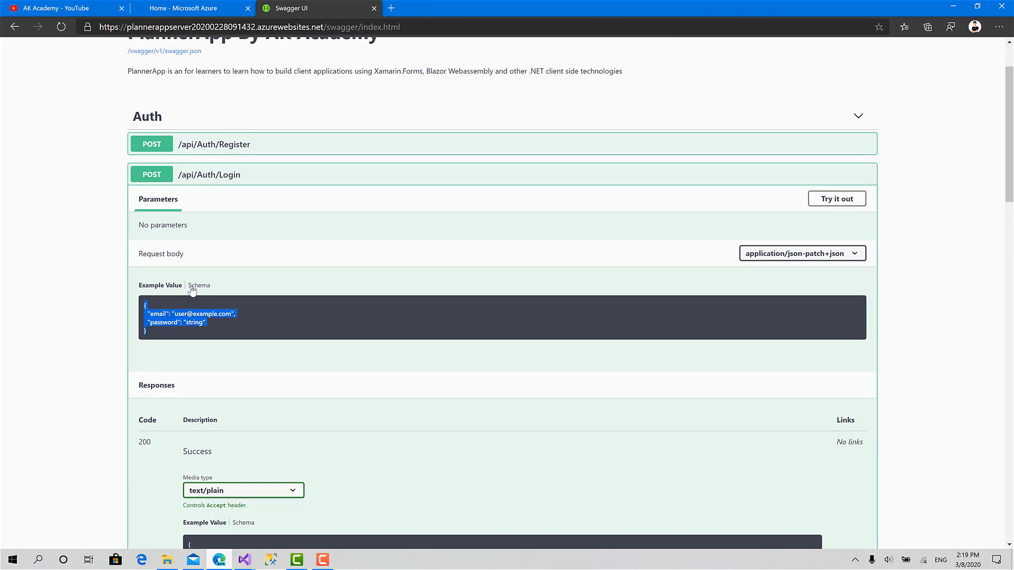
{"action": "left_click", "coordinate": [198, 285]}
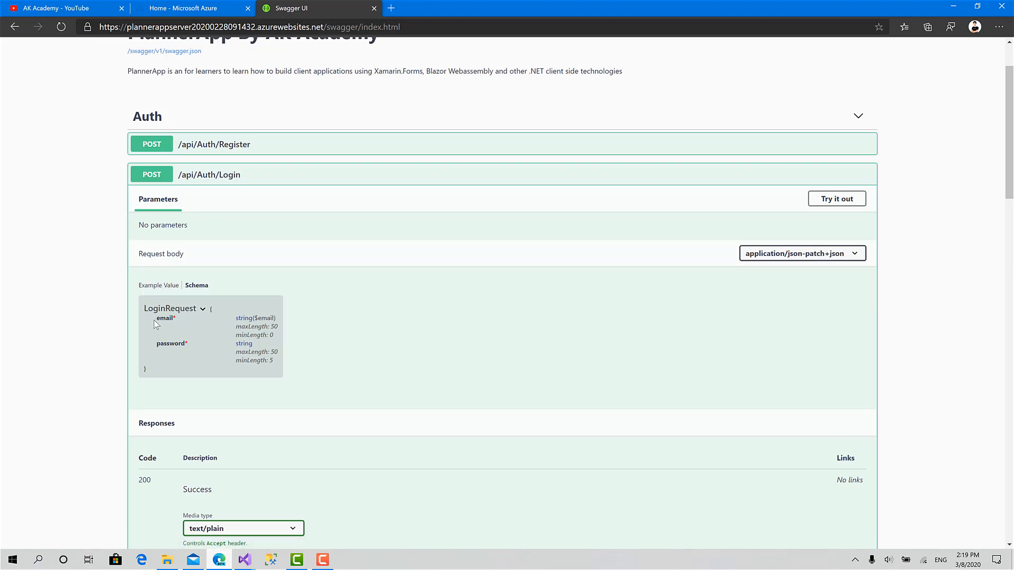
{"action": "mouse_move", "coordinate": [196, 356]}
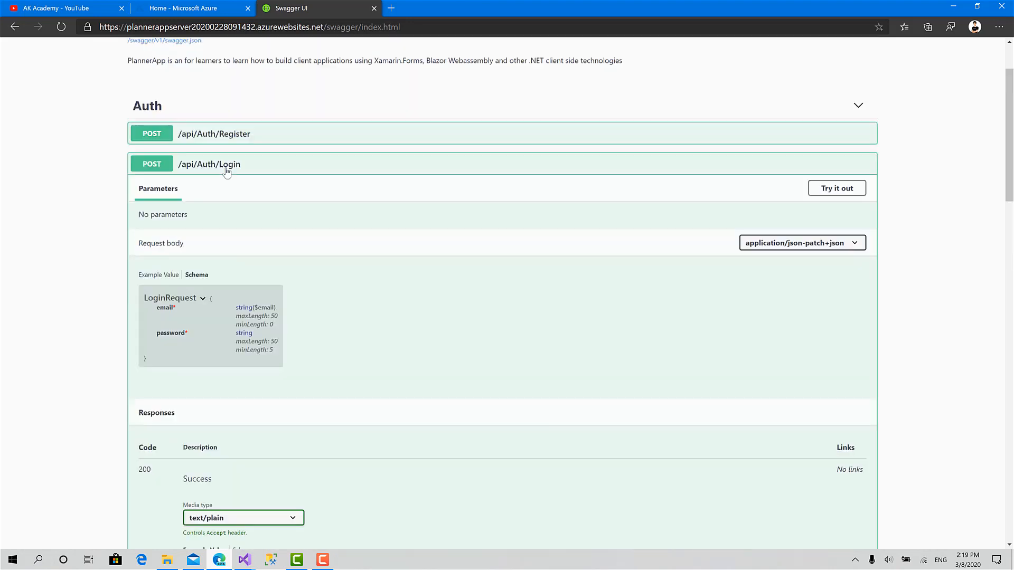
{"action": "scroll", "scroll_direction": "down", "scroll_amount": 3}
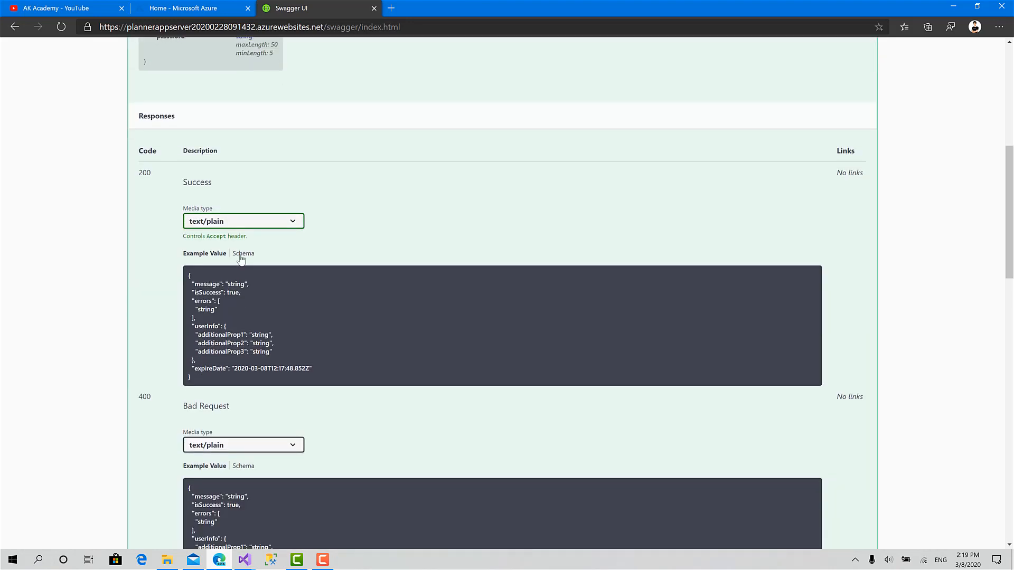
{"action": "left_click", "coordinate": [243, 252]}
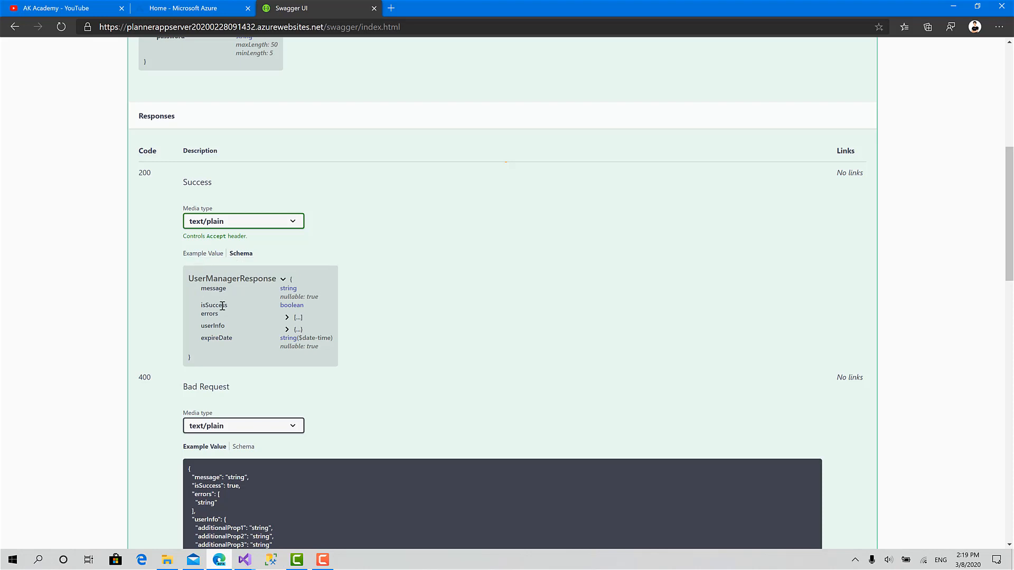
{"action": "mouse_move", "coordinate": [203, 329]}
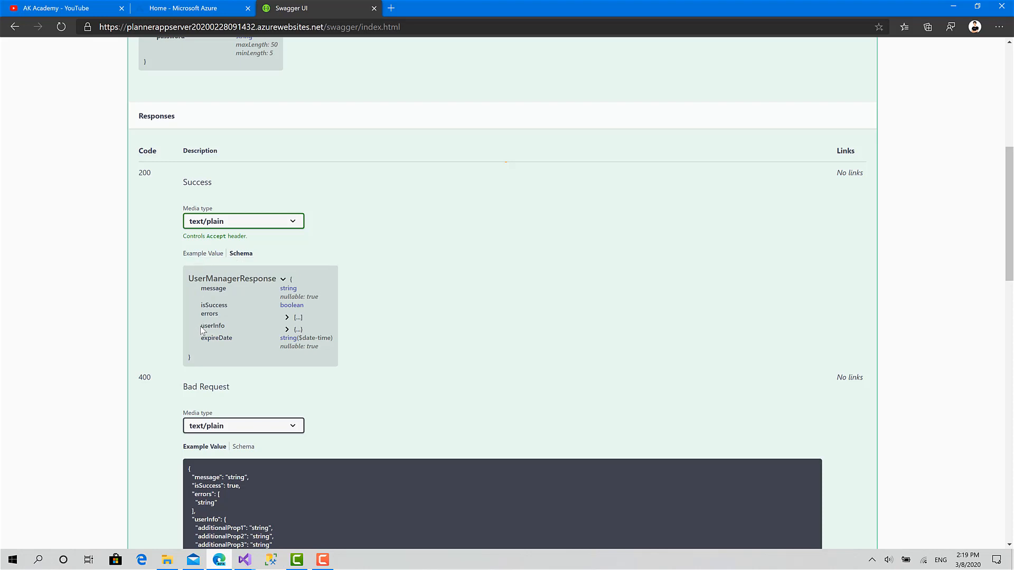
{"action": "double_click", "coordinate": [212, 326]}
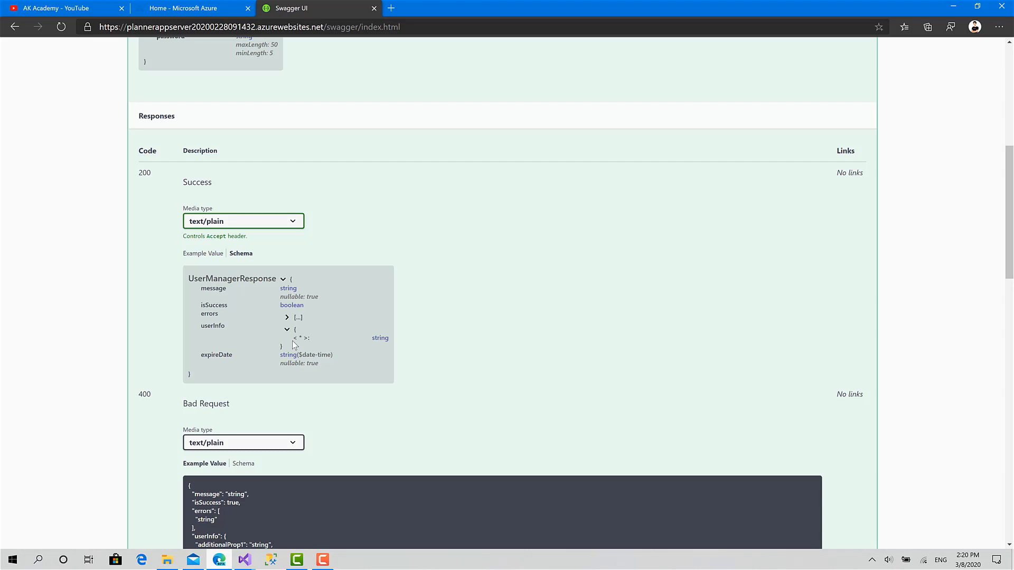
{"action": "left_click", "coordinate": [287, 325]}
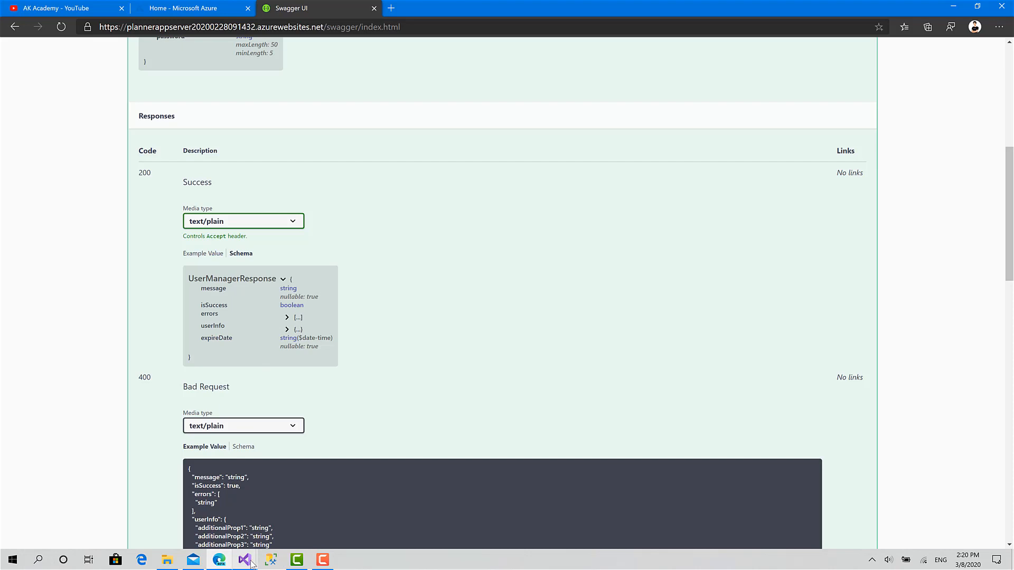
{"action": "mouse_move", "coordinate": [244, 560]}
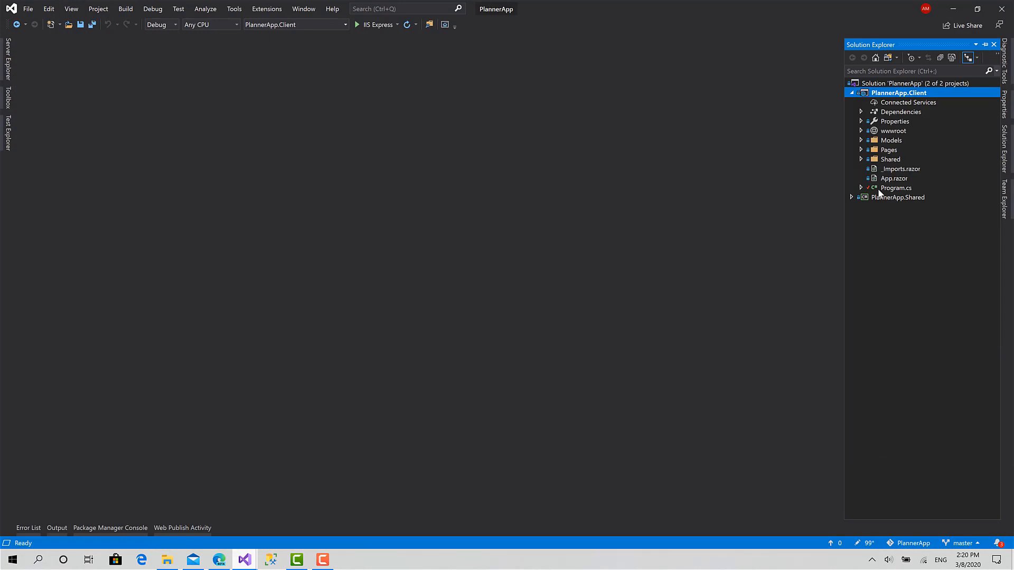
- Add a new class named LoginRequest to the Models folder of PlannerApp.Shared
{"action": "left_click", "coordinate": [852, 197]}
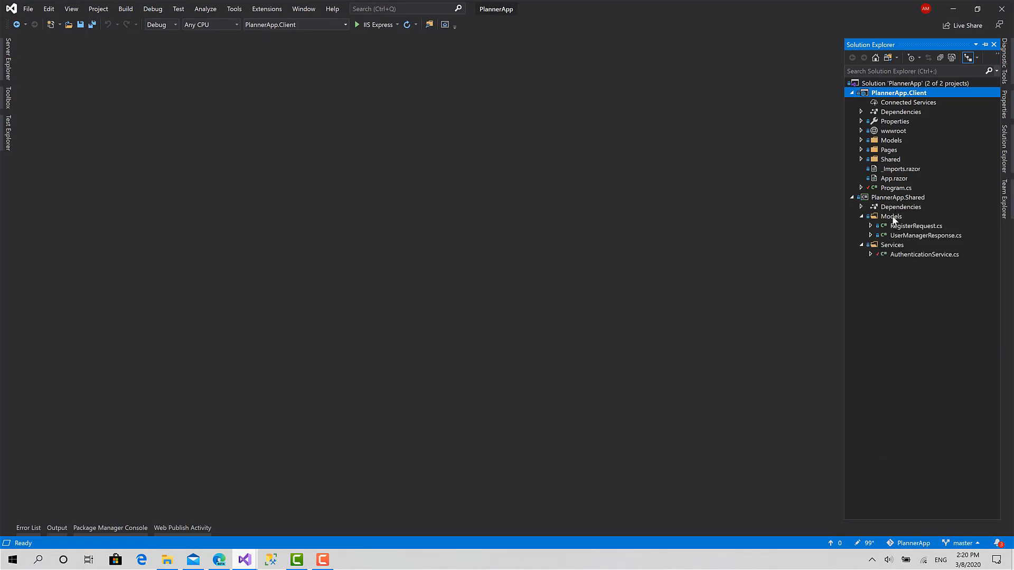
{"action": "right_click", "coordinate": [891, 215]}
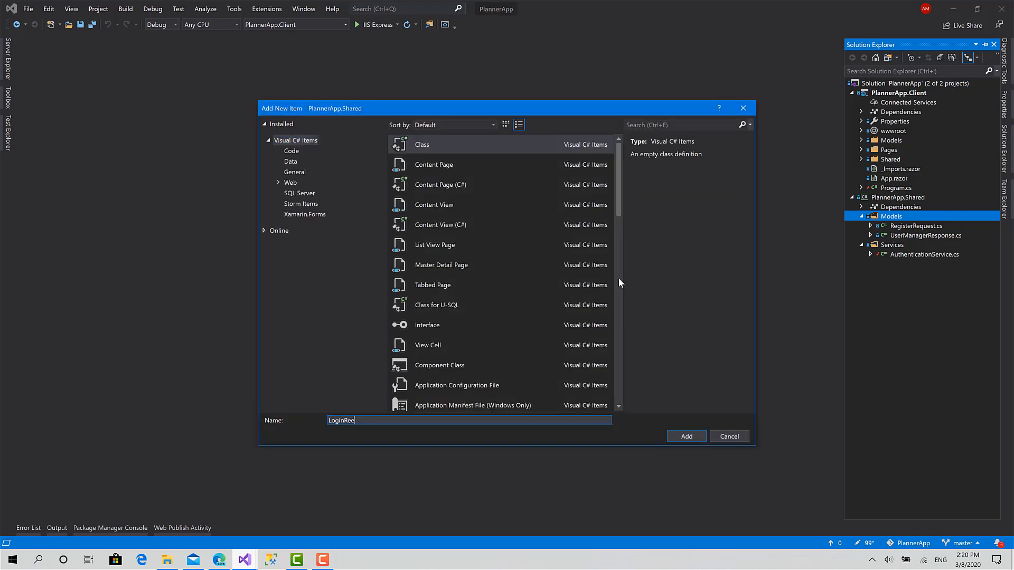
{"action": "key", "text": "Backspace"}
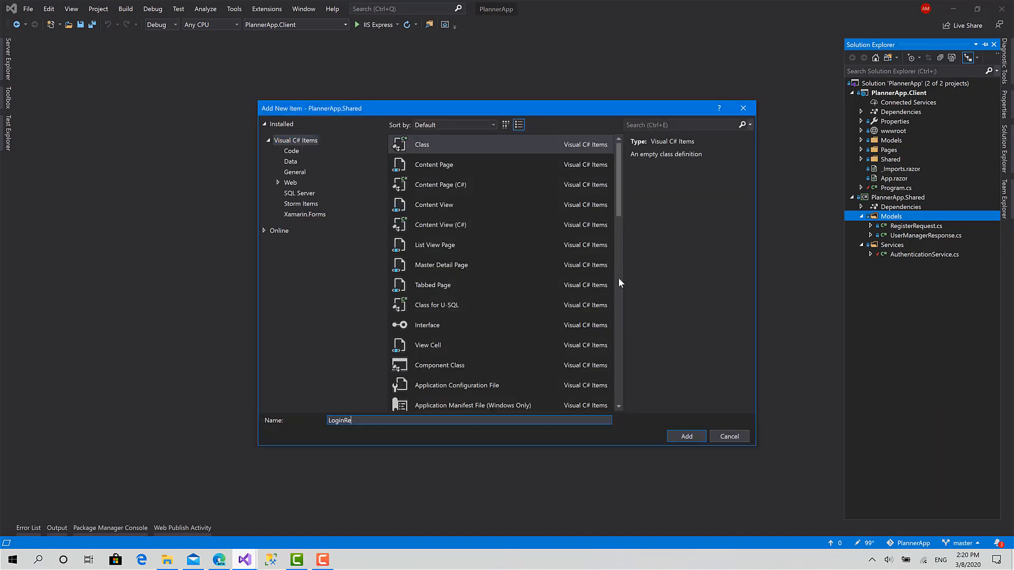
{"action": "type", "text": "u"}
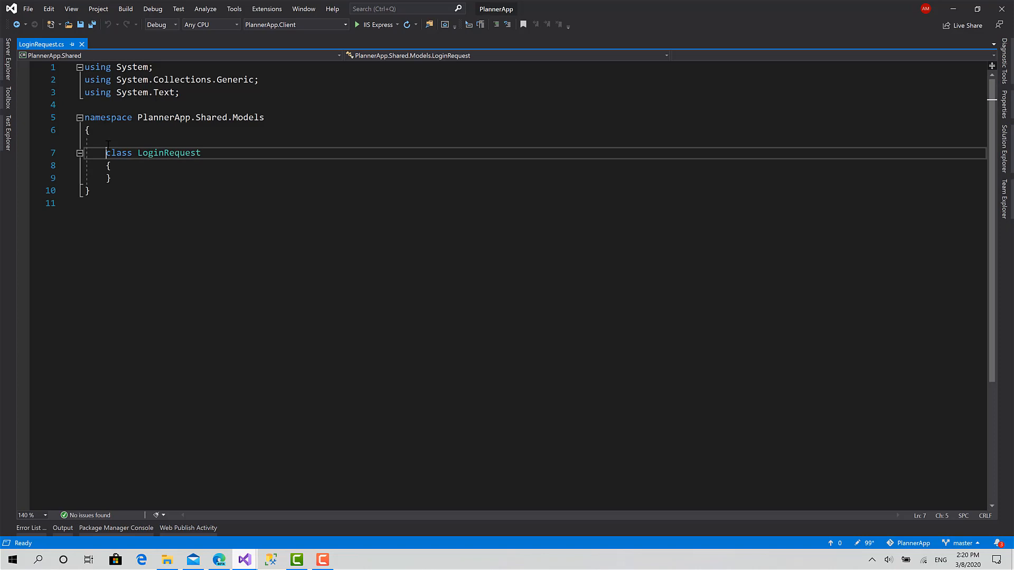
- Add public string Email and Password properties to LoginRequest
{"action": "type", "text": "public"}
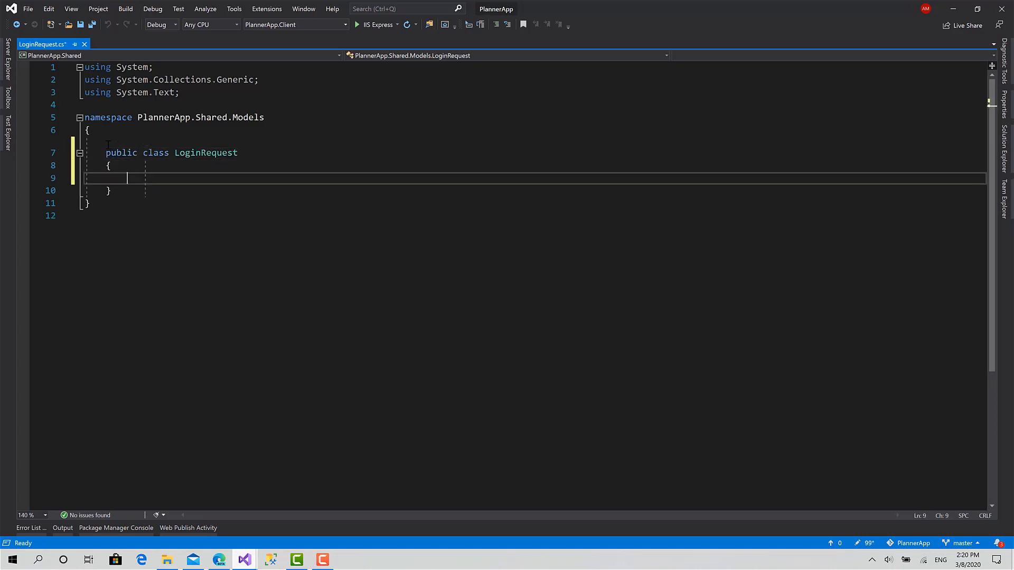
{"action": "type", "text": "public string"}
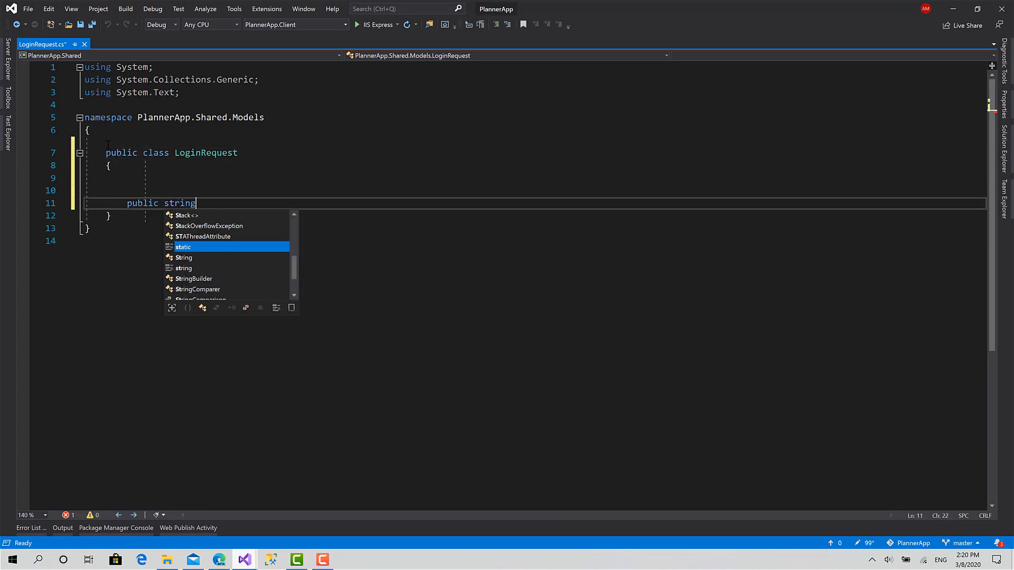
{"action": "type", "text": "Email { get; set; }"}
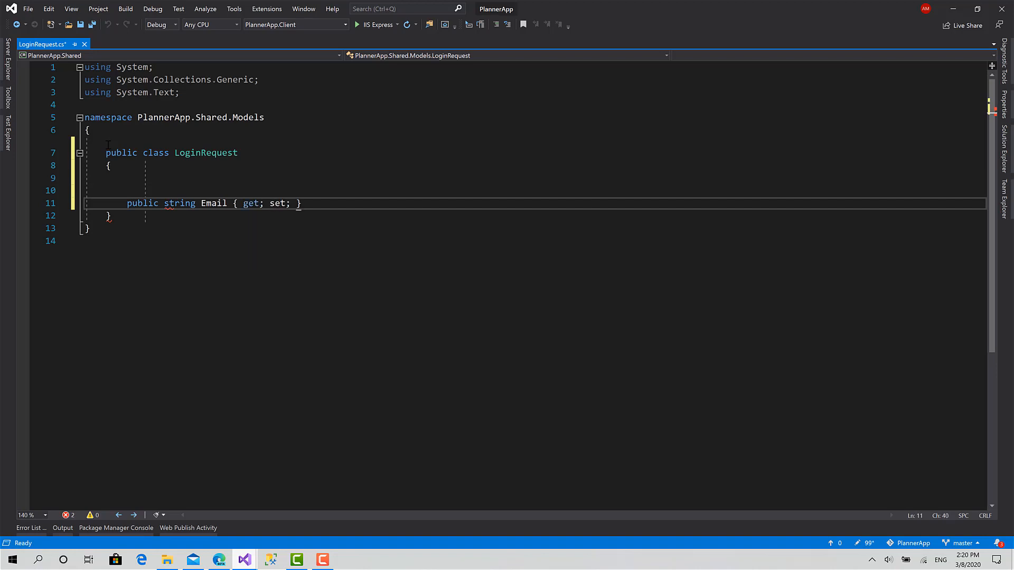
{"action": "type", "text": "public"}
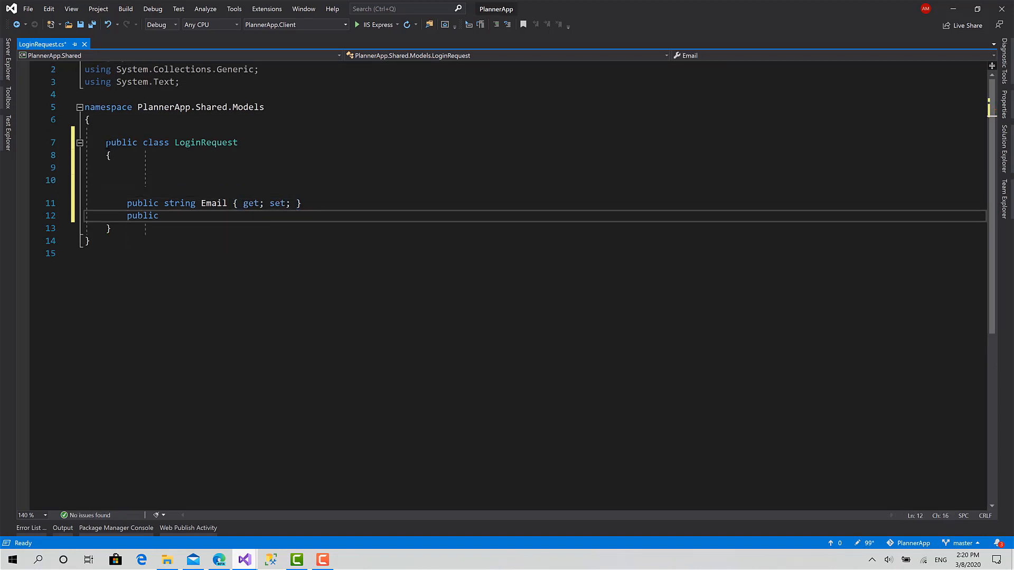
{"action": "type", "text": "string Passwo"}
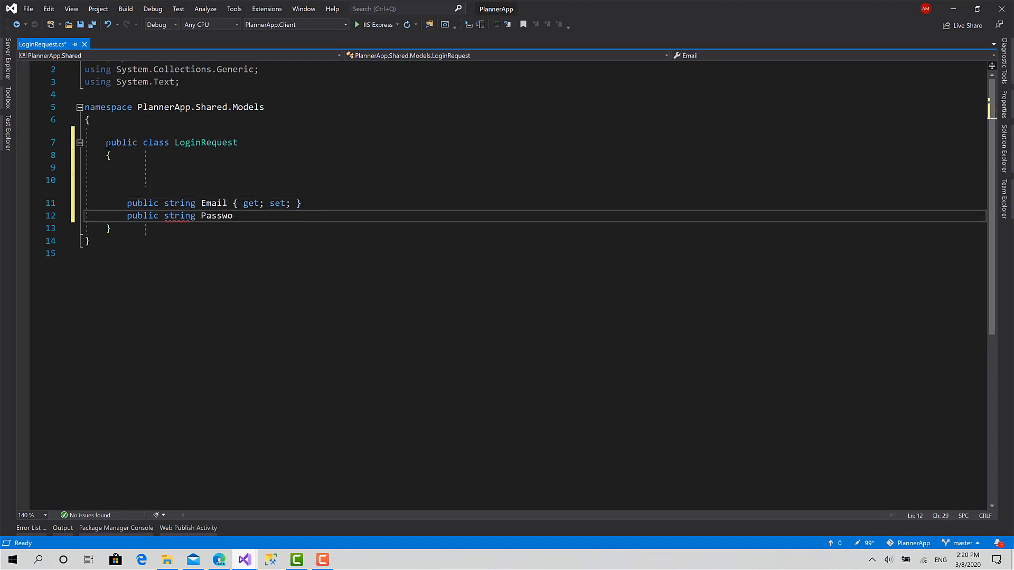
{"action": "type", "text": "rd { get; set; }"}
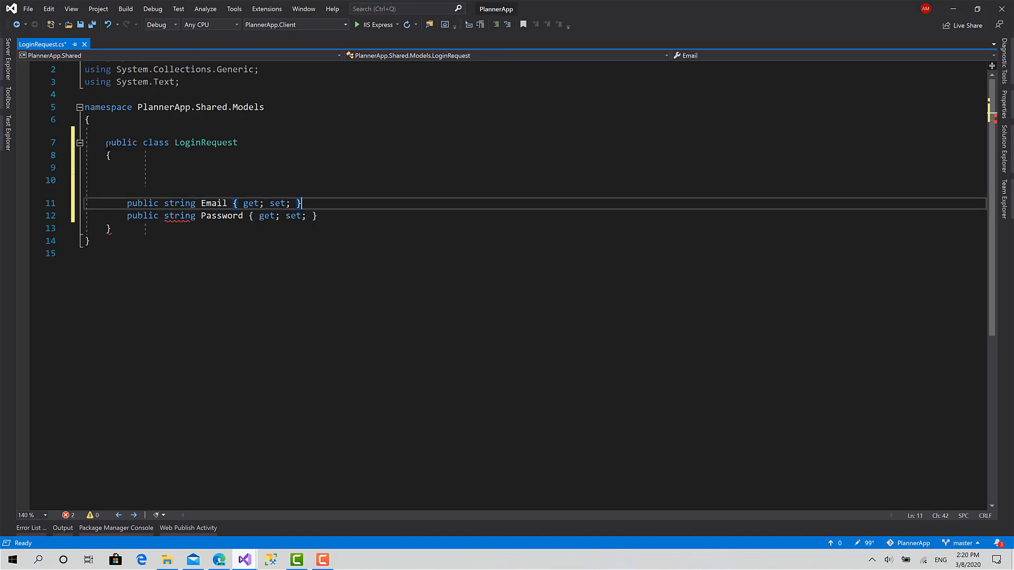
- Decorate Email with Required, StringLength(50), EmailAddress and Password with Required, then close the file
{"action": "type", "text": "[Required"}
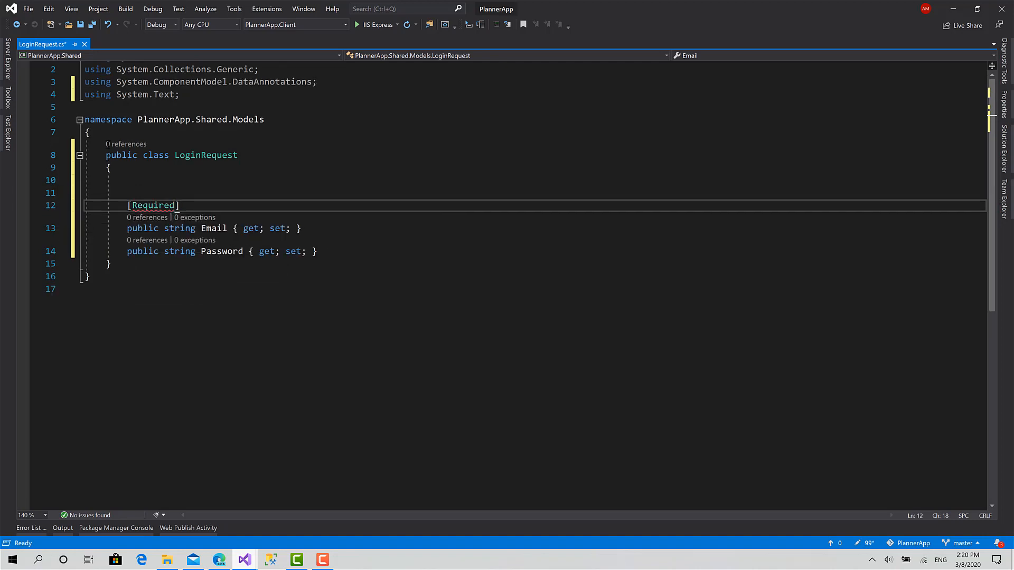
{"action": "type", "text": "[StringLength]"}
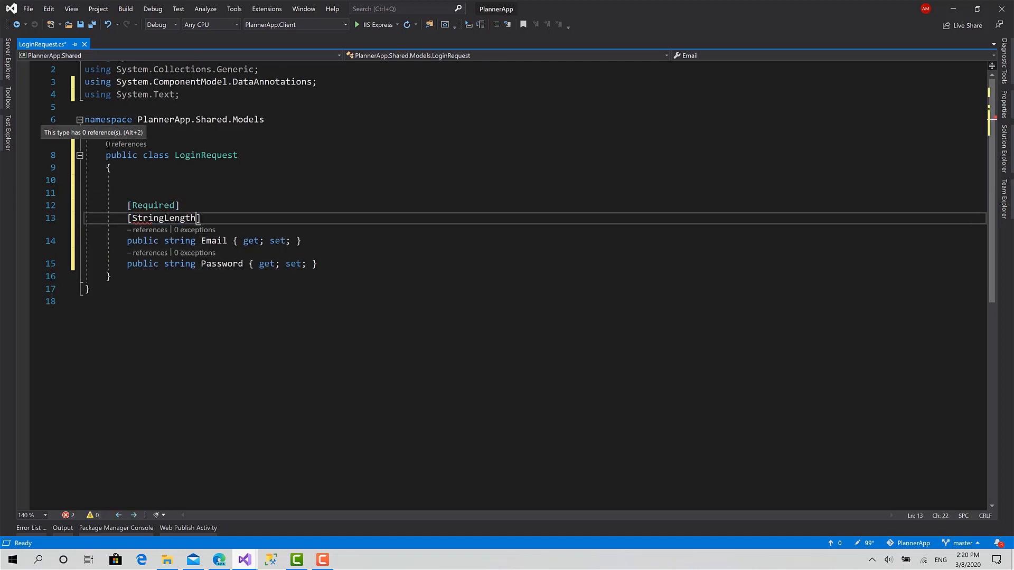
{"action": "type", "text": "(5-)"}
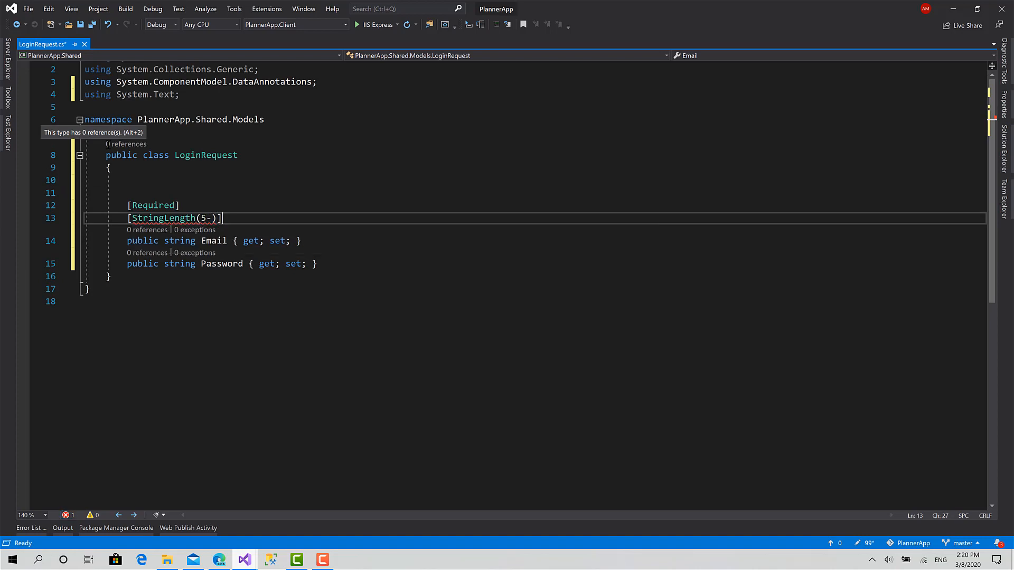
{"action": "type", "text": "0"}
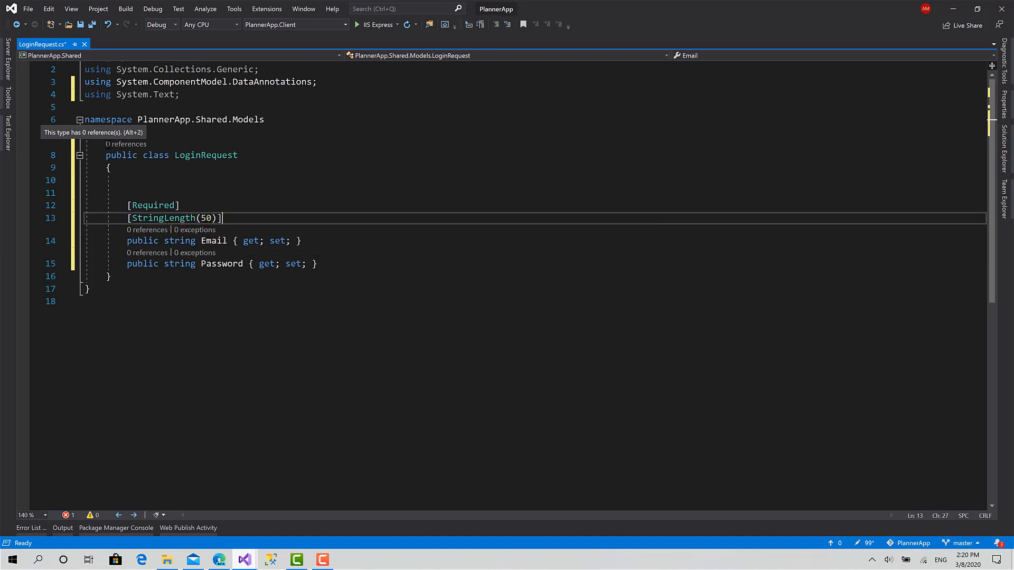
{"action": "type", "text": "[EmailAddress"}
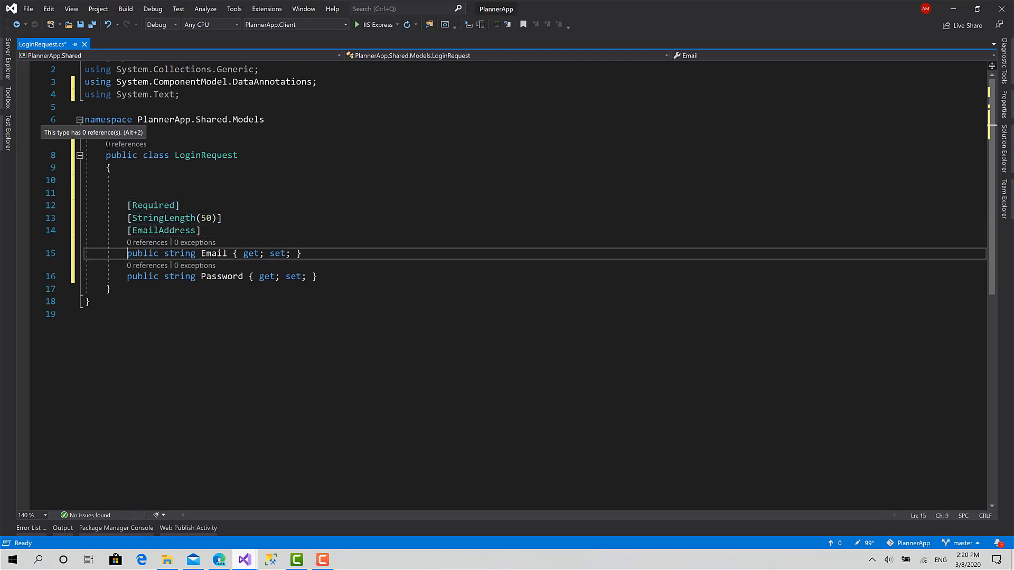
{"action": "type", "text": "[Required]"}
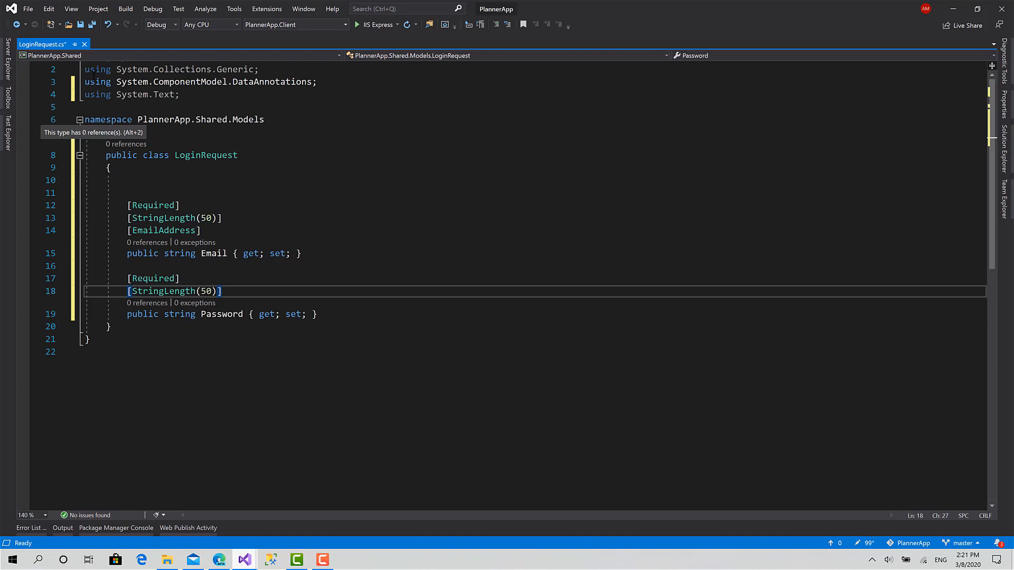
{"action": "left_click", "coordinate": [85, 44]}
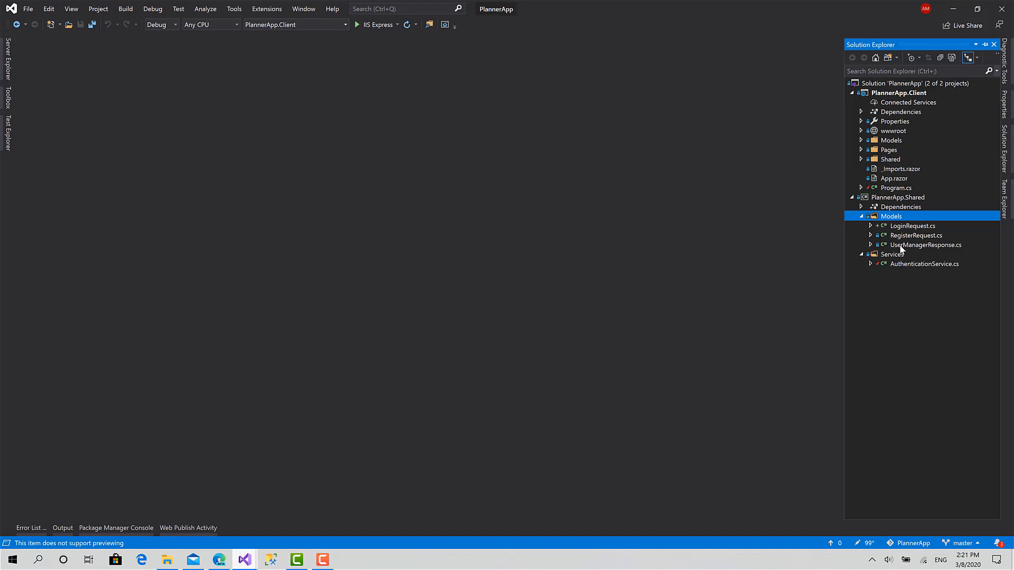
- Add a public Dictionary<string, string> UserInfo property to UserManagerResponse
{"action": "double_click", "coordinate": [925, 244]}
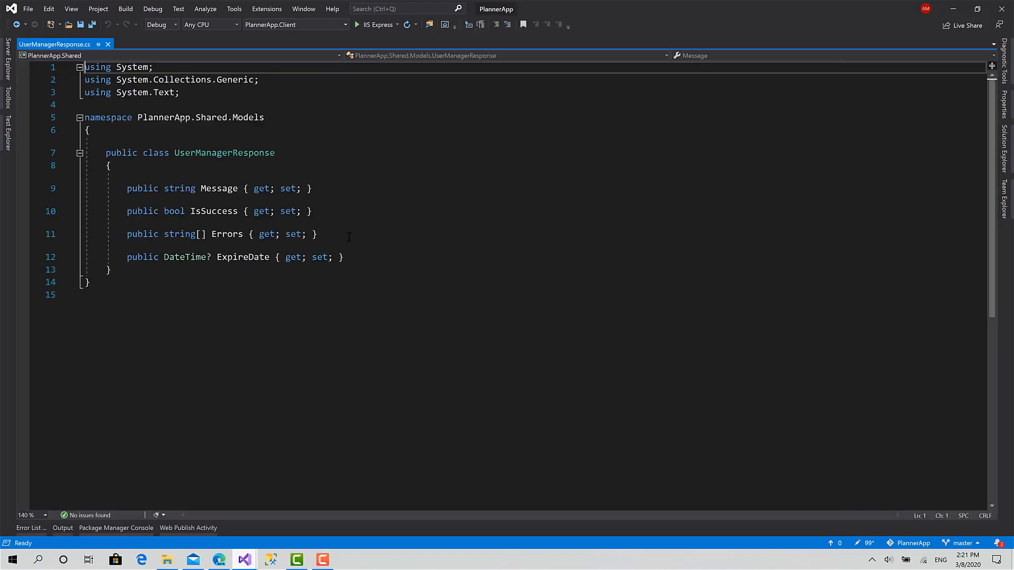
{"action": "type", "text": "public"}
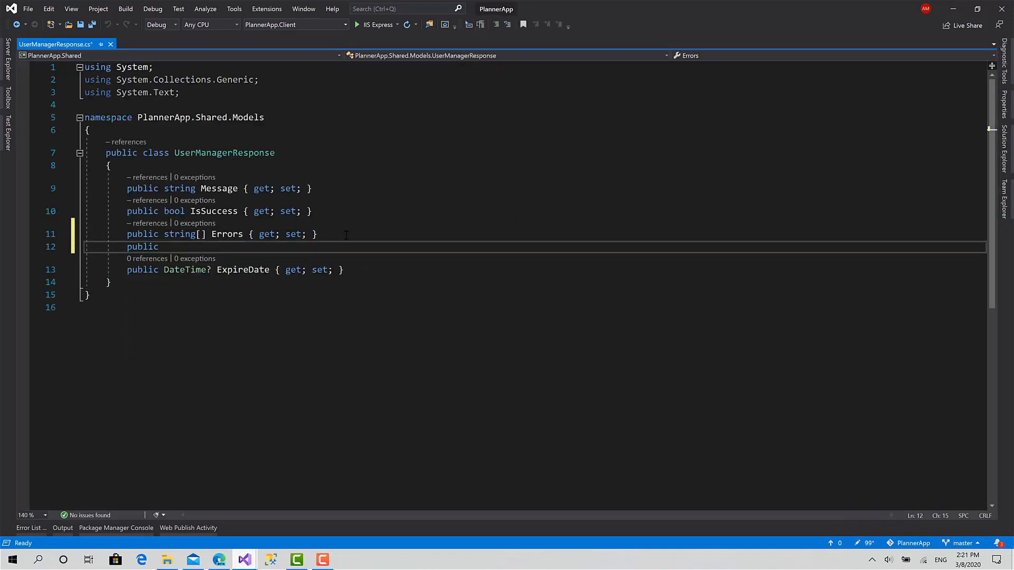
{"action": "type", "text": "Dicat"}
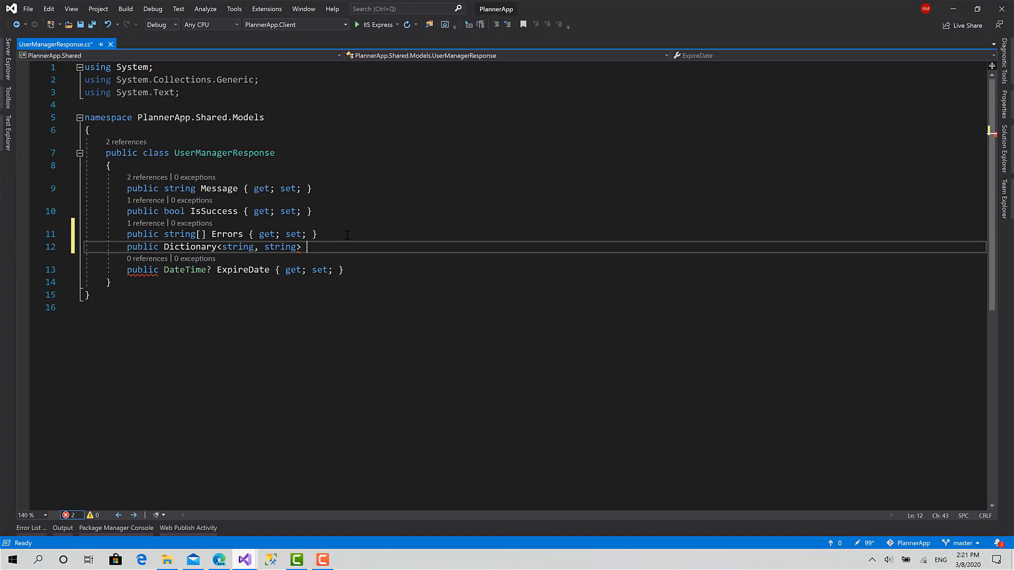
{"action": "type", "text": "UserIfno"}
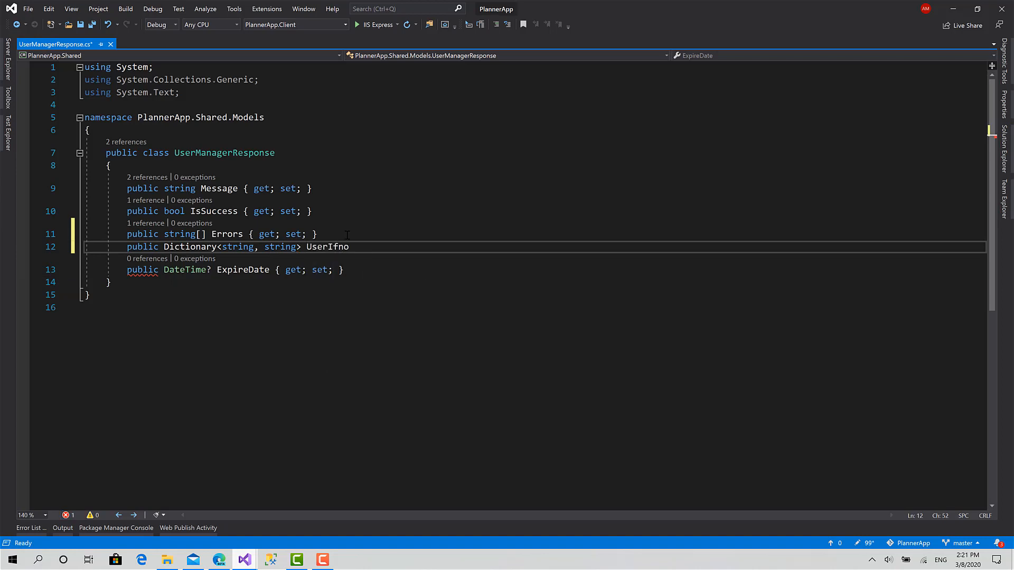
{"action": "key", "text": "Backspace"}
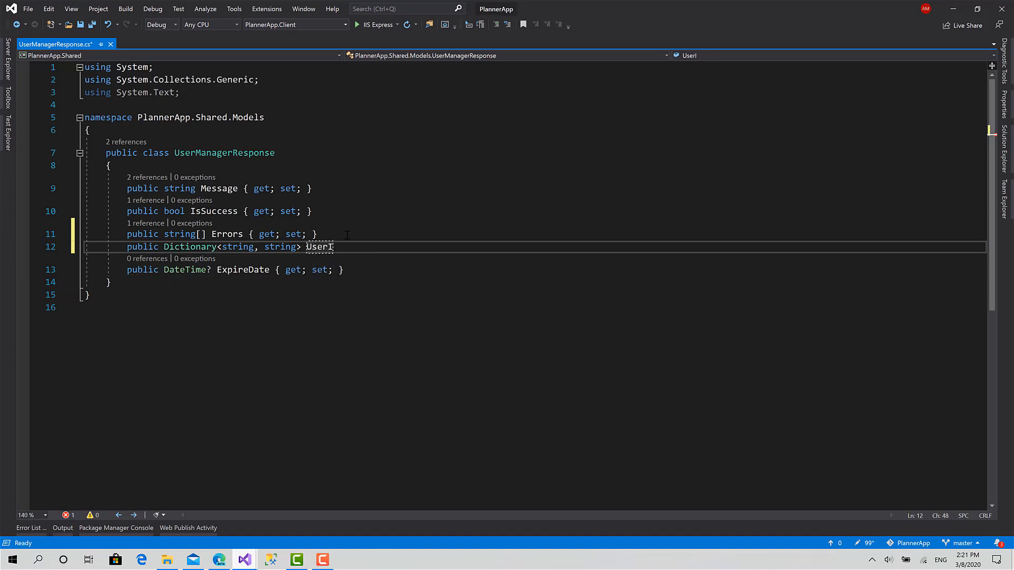
{"action": "type", "text": "nfo { get; set; }"}
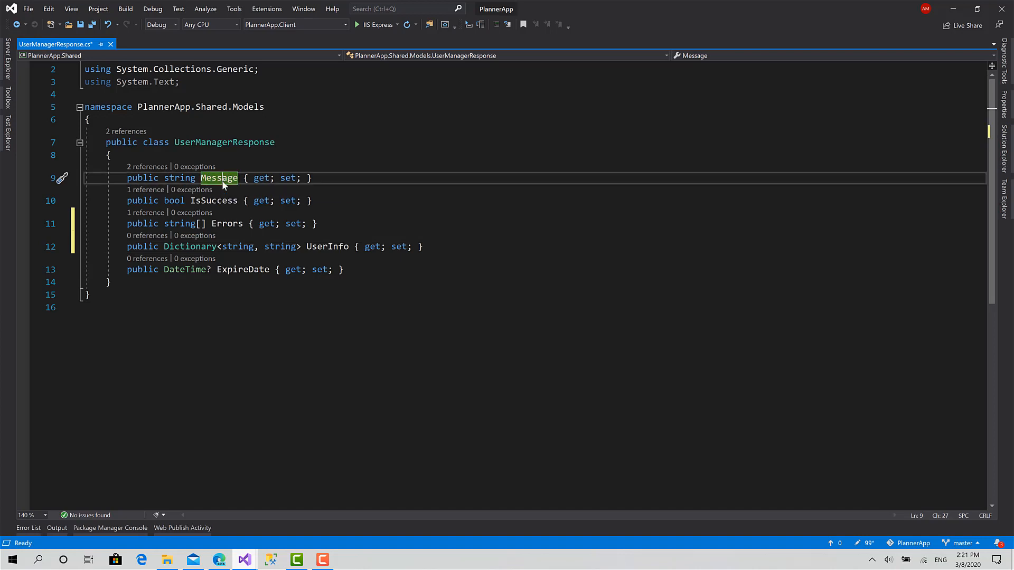
{"action": "mouse_move", "coordinate": [225, 211]}
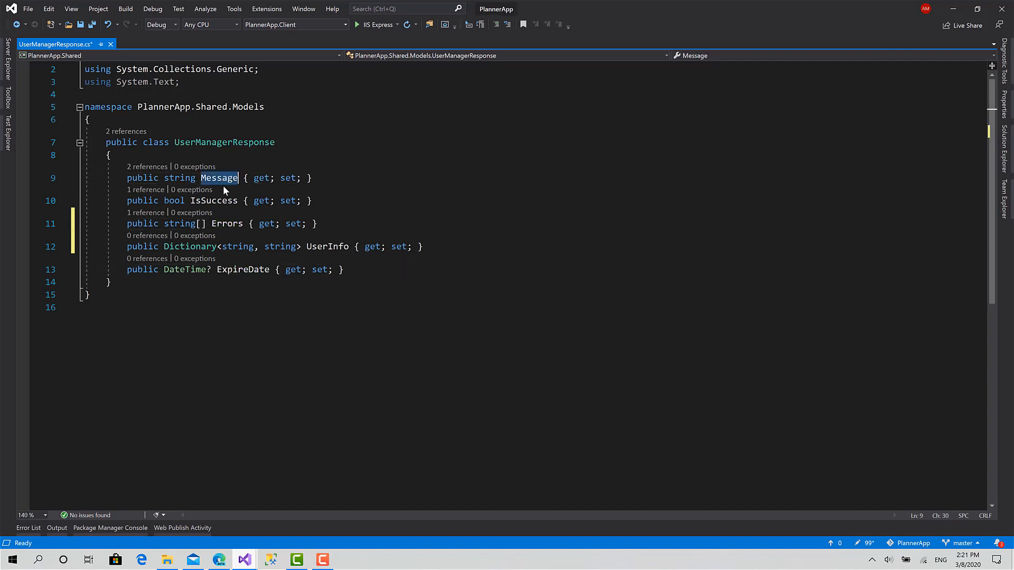
- Close UserManagerResponse.cs, saving the changes
{"action": "left_click", "coordinate": [326, 246]}
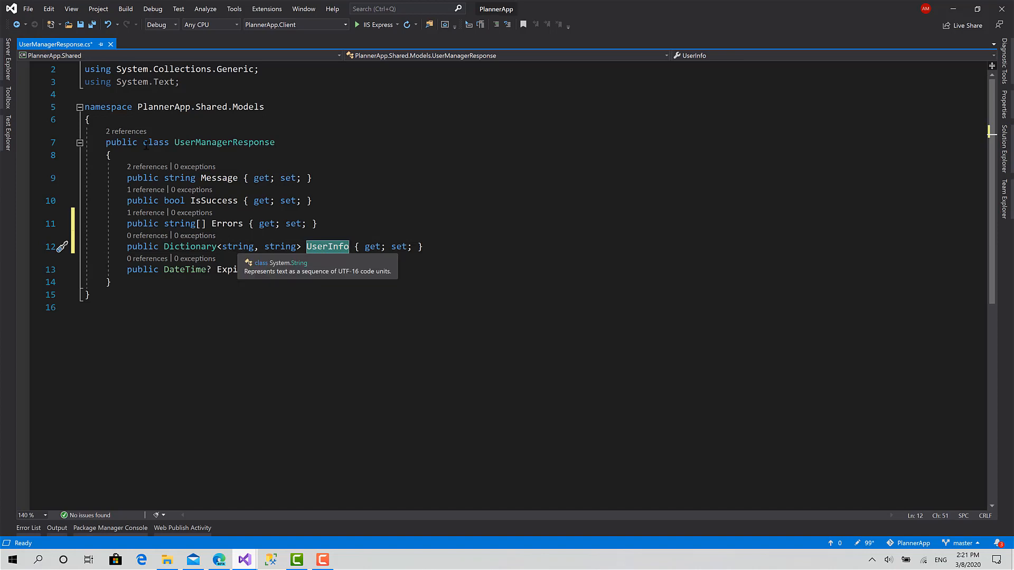
{"action": "left_click", "coordinate": [109, 45]}
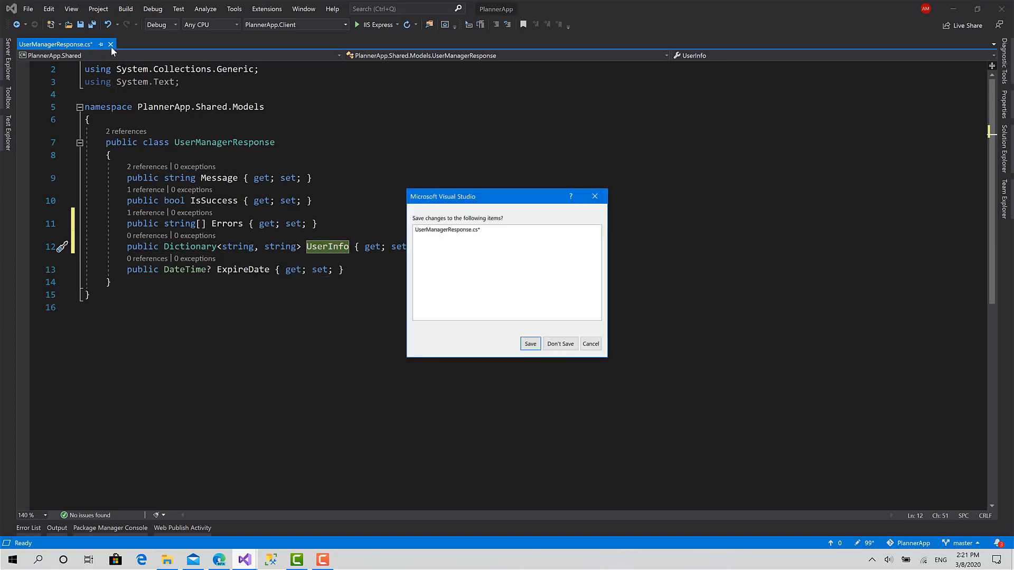
{"action": "left_click", "coordinate": [560, 343]}
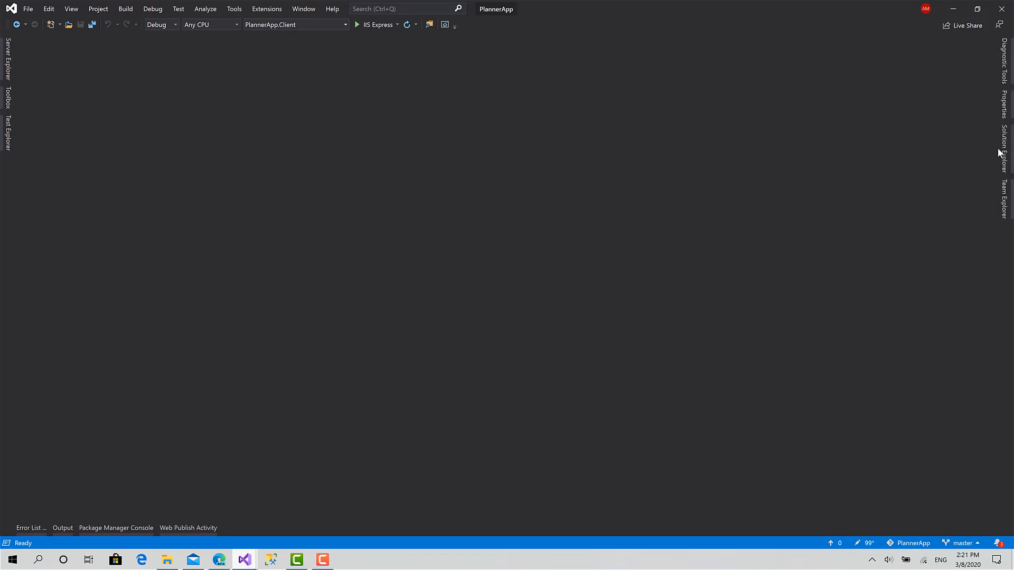
- Add a new Razor Component named Login.razor to the client's Pages/Auth folder
{"action": "left_click", "coordinate": [1002, 140]}
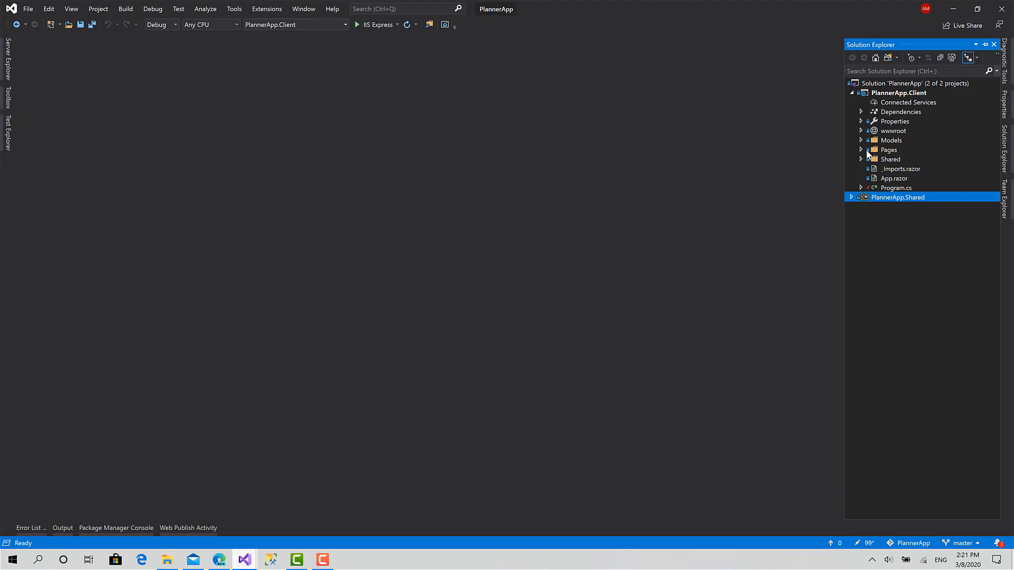
{"action": "left_click", "coordinate": [862, 149]}
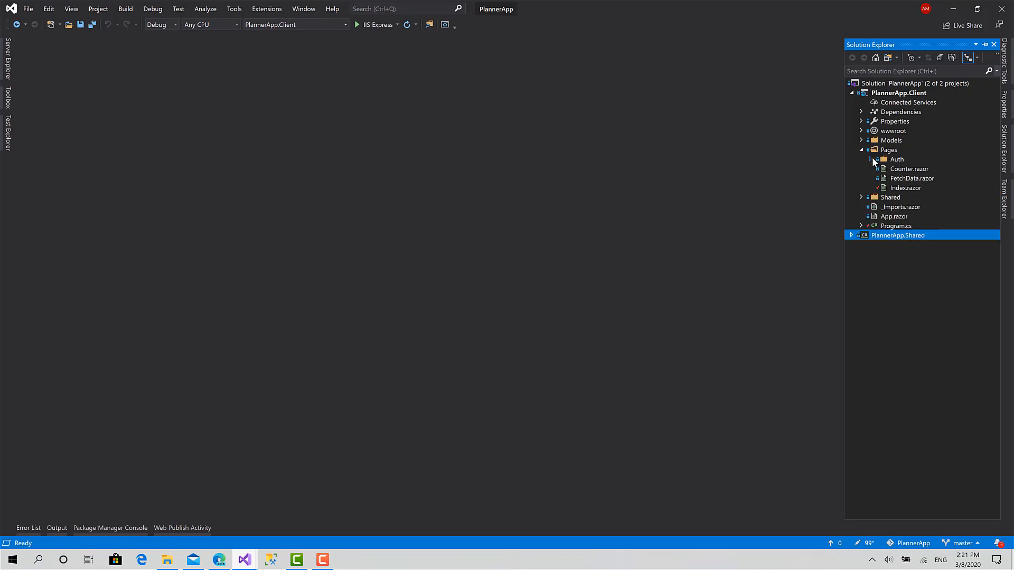
{"action": "right_click", "coordinate": [896, 159]}
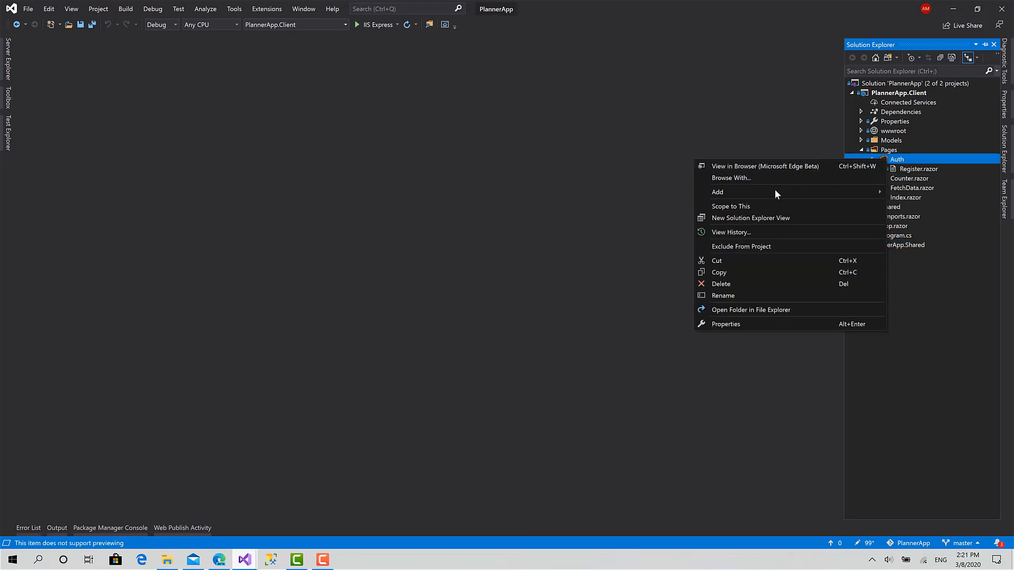
{"action": "left_click", "coordinate": [717, 193]}
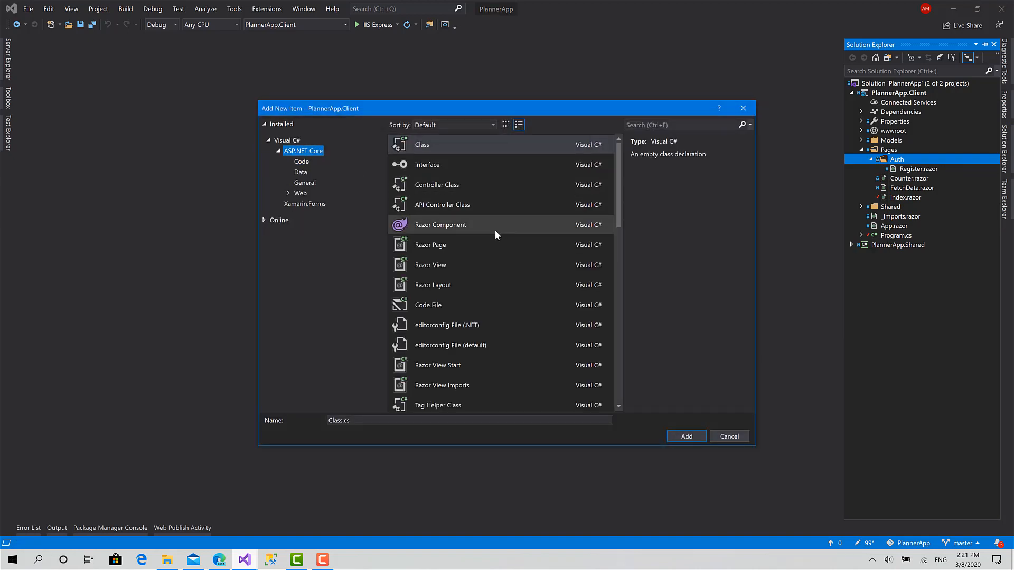
{"action": "left_click", "coordinate": [439, 224]}
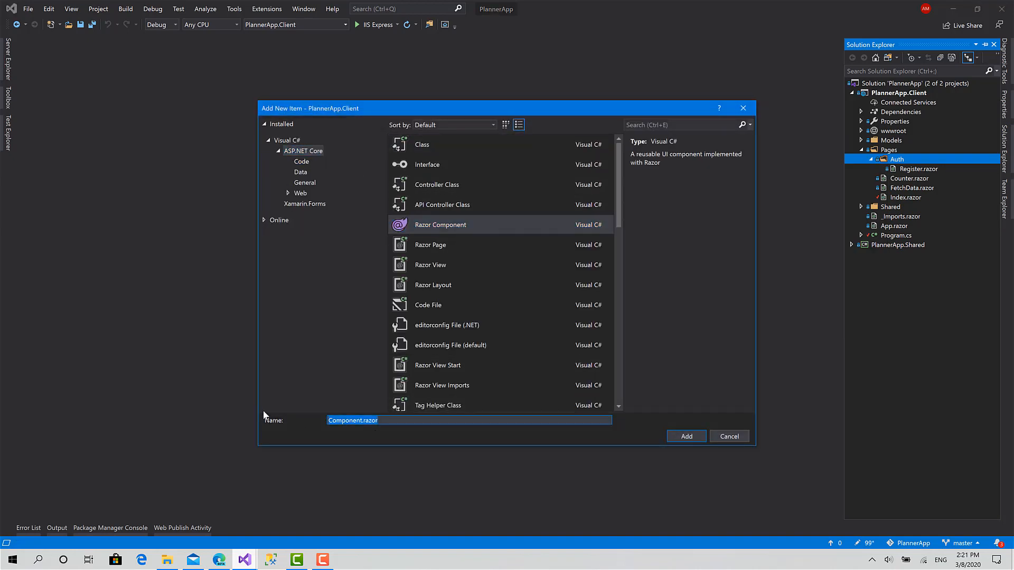
{"action": "left_click", "coordinate": [729, 436]}
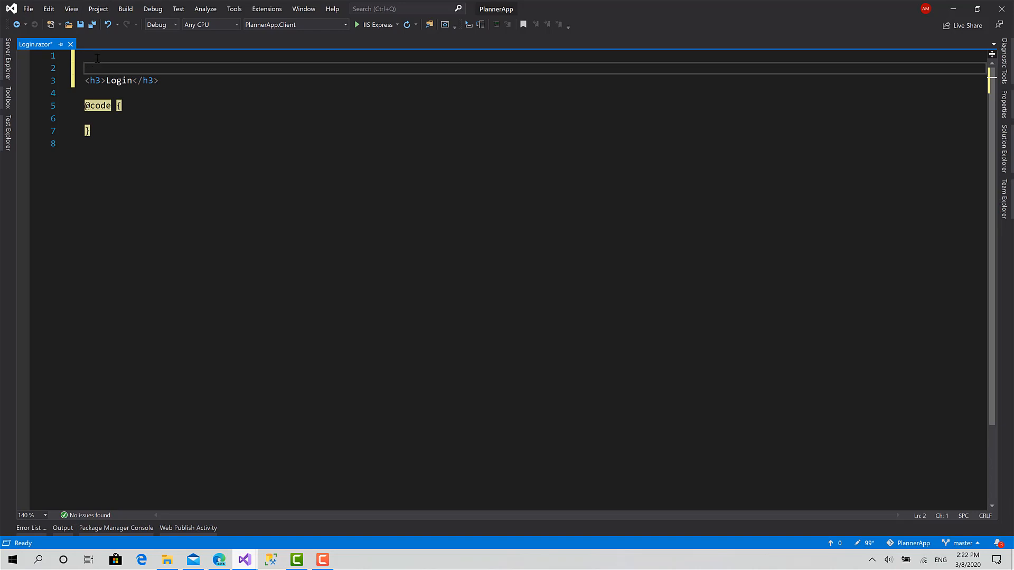
{"action": "type", "text": "@page"}
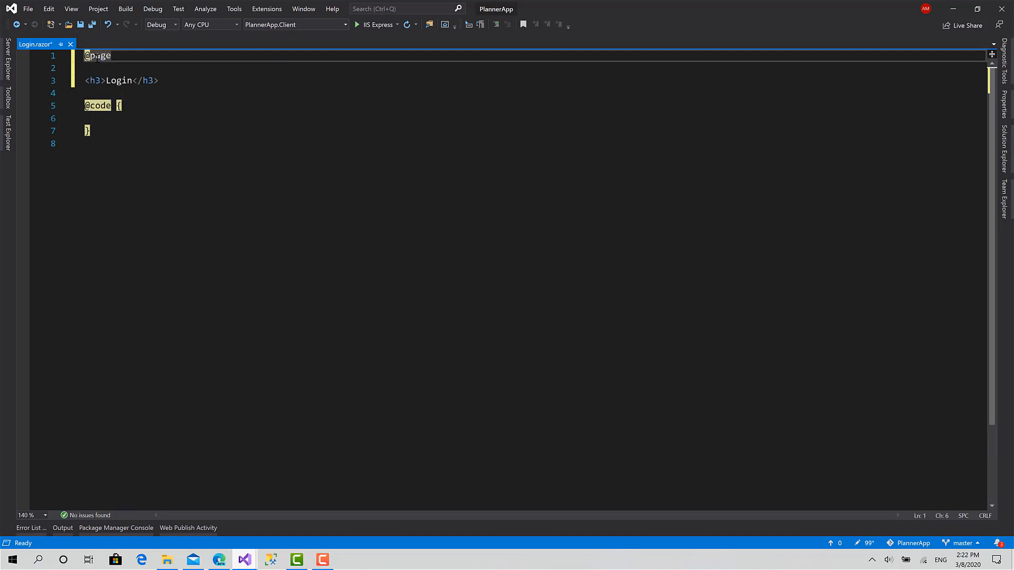
{"action": "type", "text": "\"/\""}
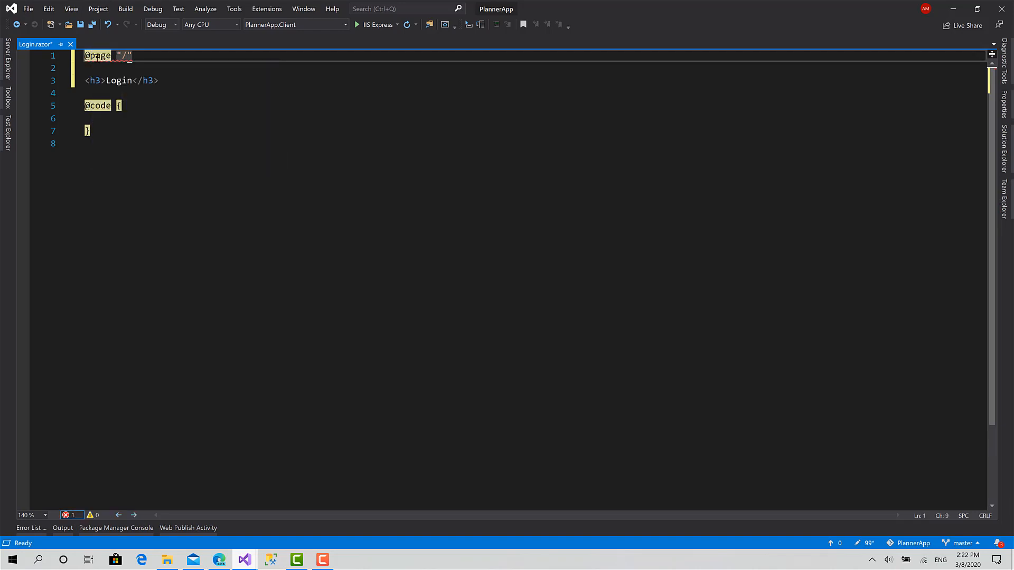
{"action": "type", "text": "auth/l"}
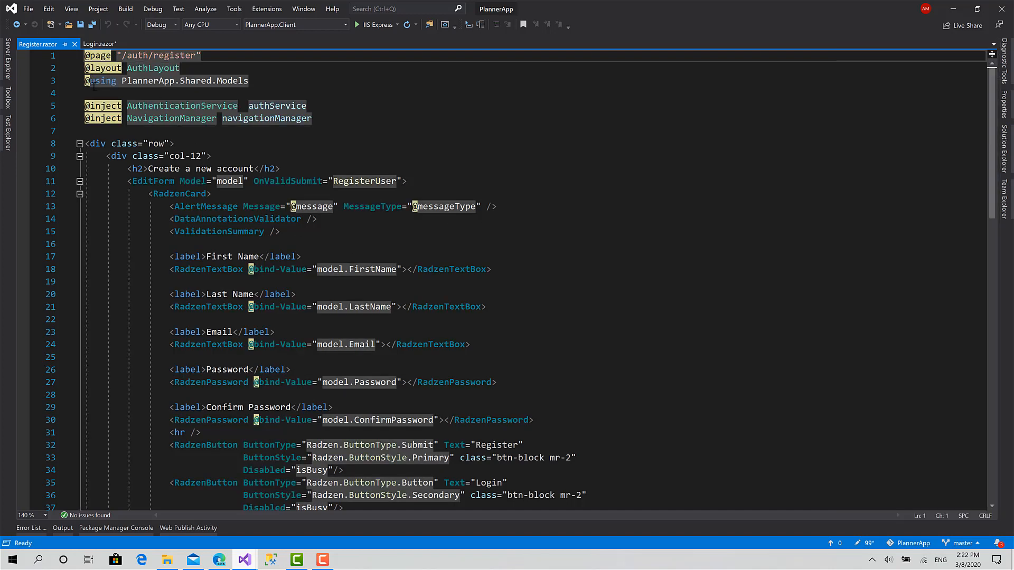
- Inject NavigationManager as navigationManager in Login.razor
{"action": "scroll", "scroll_direction": "down", "scroll_amount": 3}
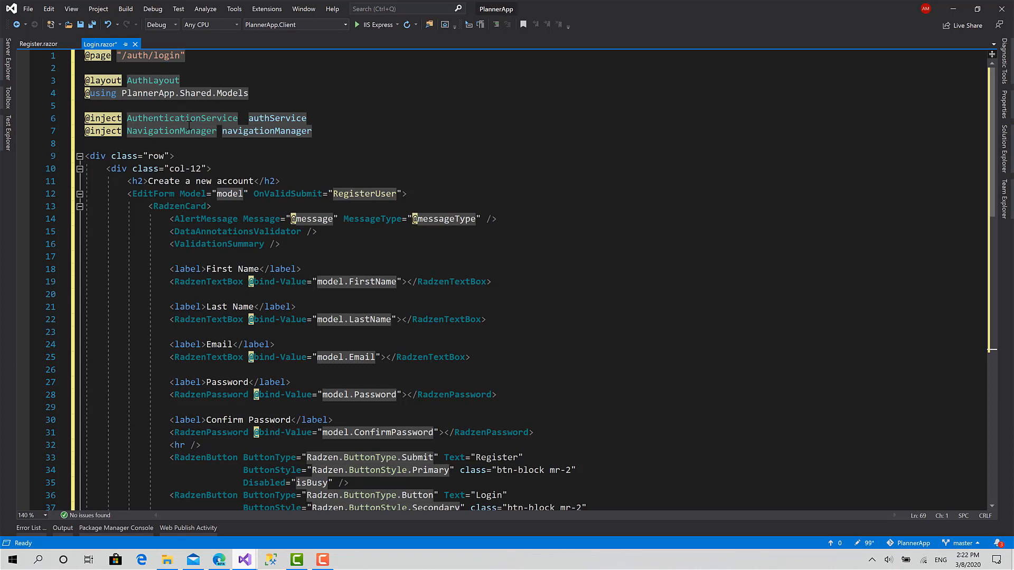
{"action": "double_click", "coordinate": [277, 117]}
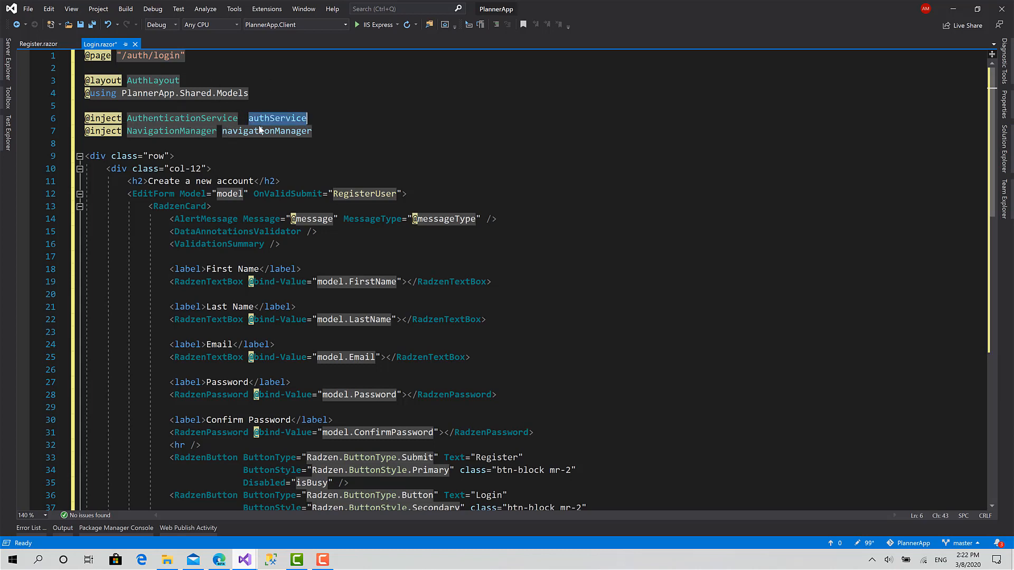
{"action": "mouse_move", "coordinate": [276, 118]}
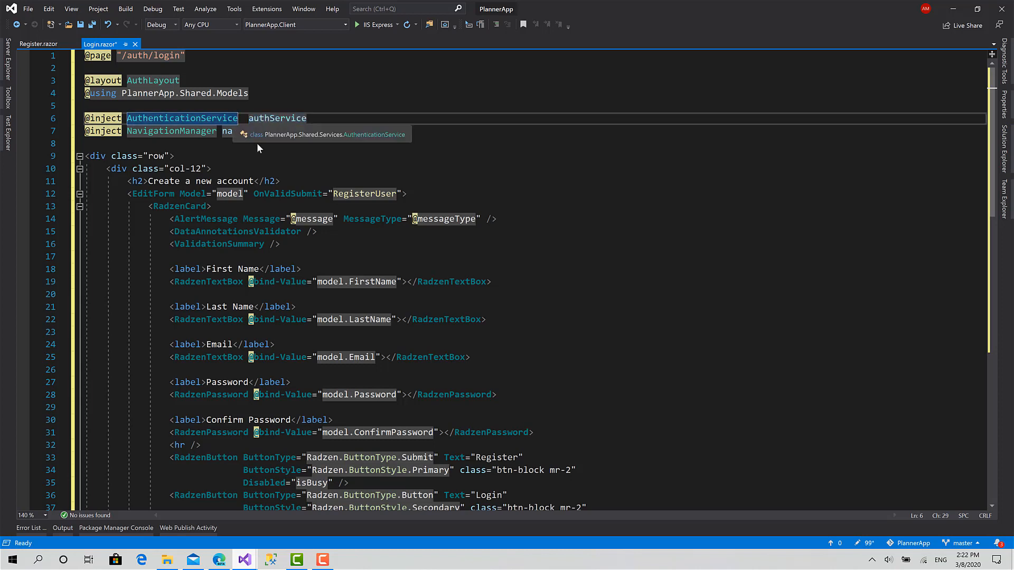
{"action": "type", "text": "navigationManager"}
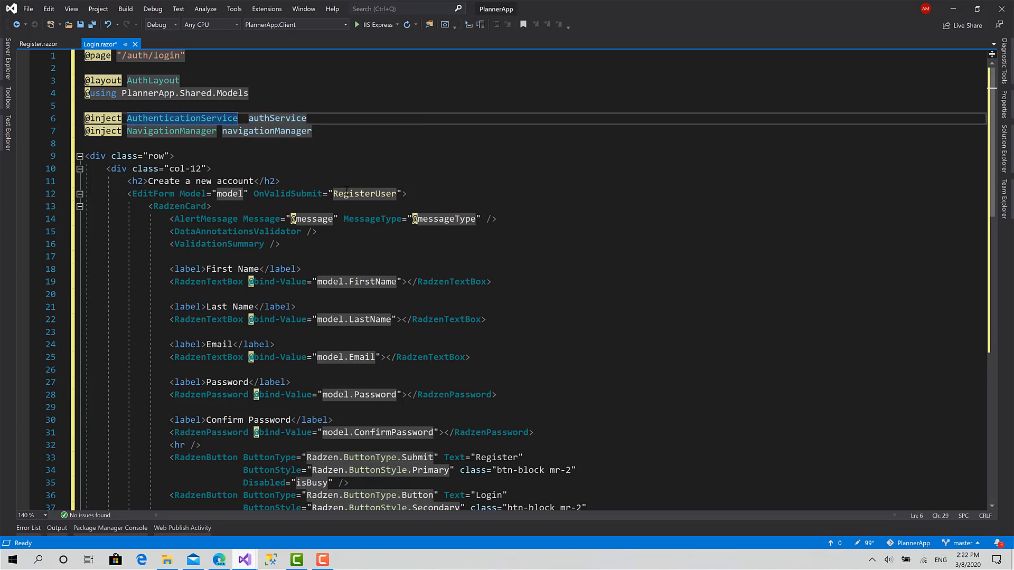
- Change the h2 heading to "Login to your account" and select the name fields block
{"action": "double_click", "coordinate": [159, 180]}
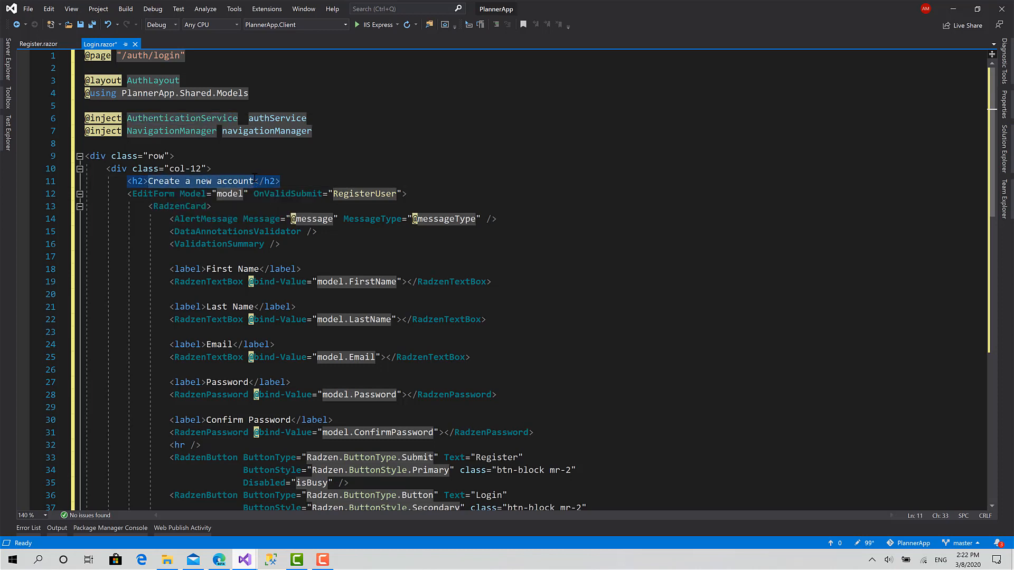
{"action": "type", "text": "Login t</h2>"}
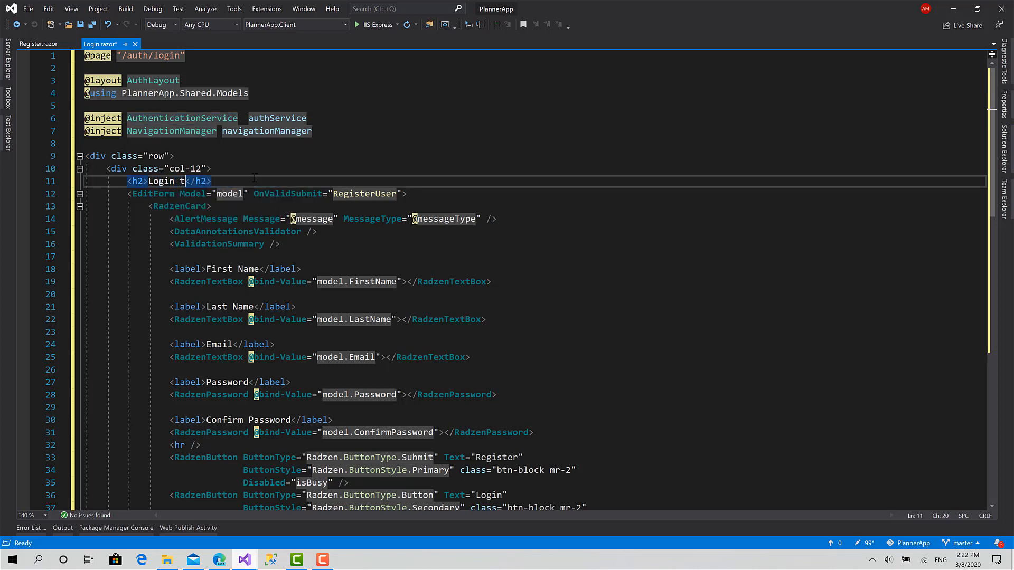
{"action": "type", "text": "o your account"}
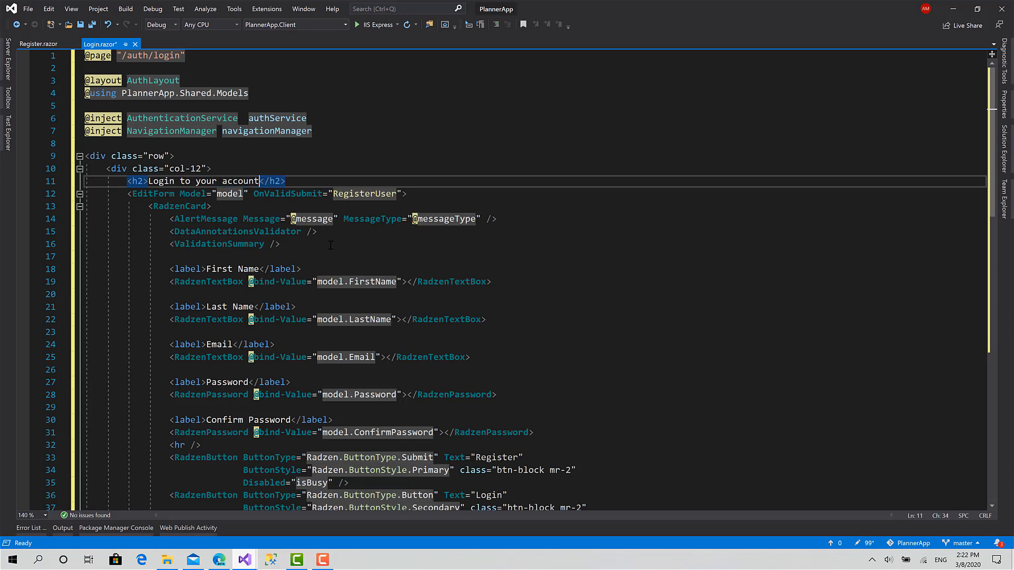
{"action": "double_click", "coordinate": [206, 219]}
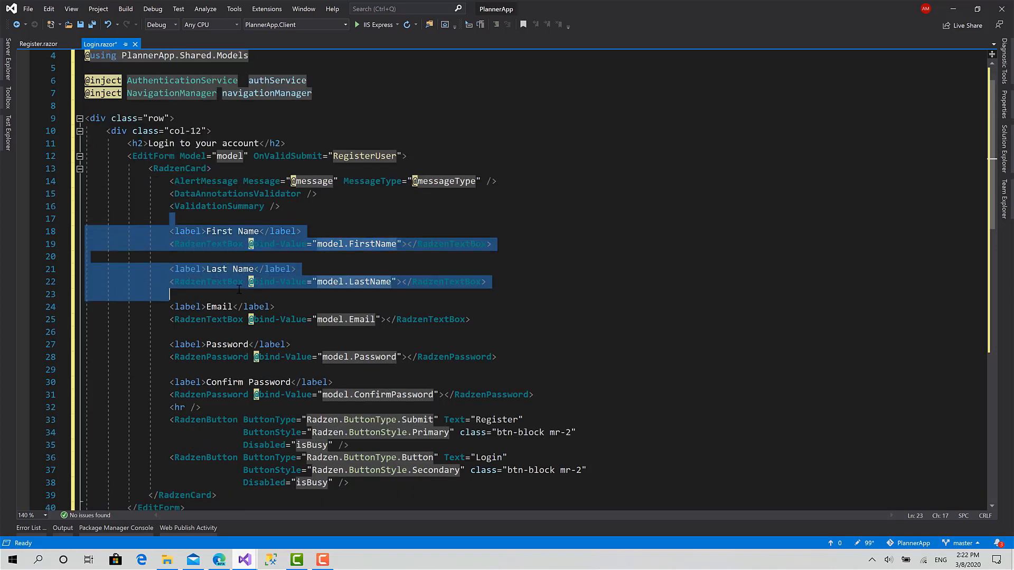
- Delete the name and confirm-password fields and set the button captions to Login and Register
{"action": "key", "text": "Delete"}
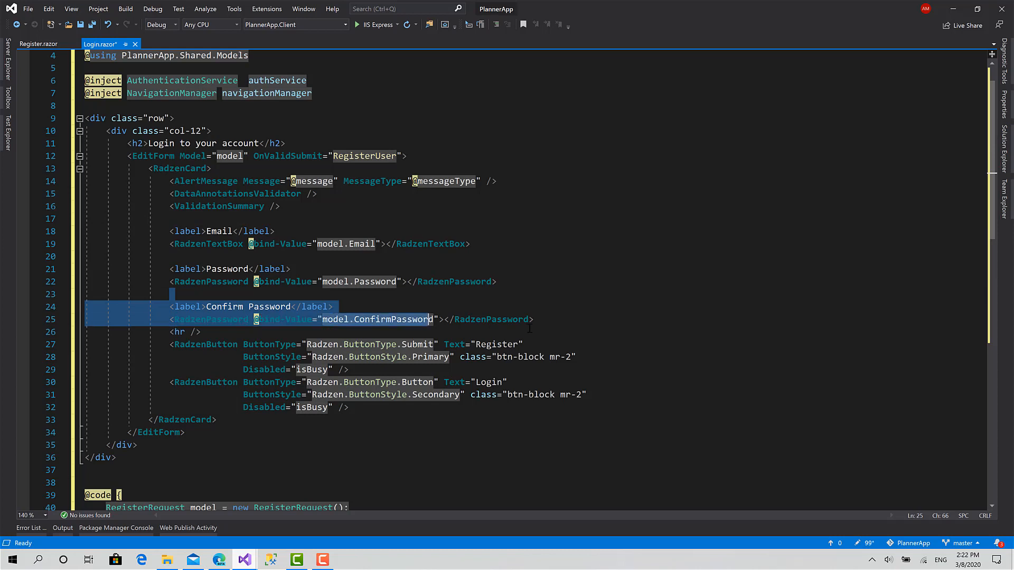
{"action": "key", "text": "Delete"}
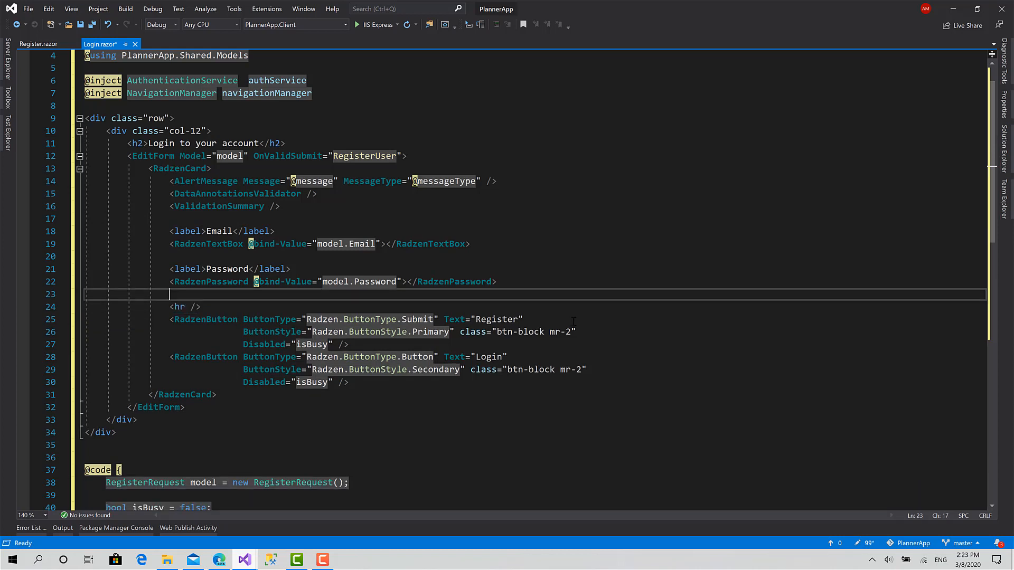
{"action": "type", "text": "Login"}
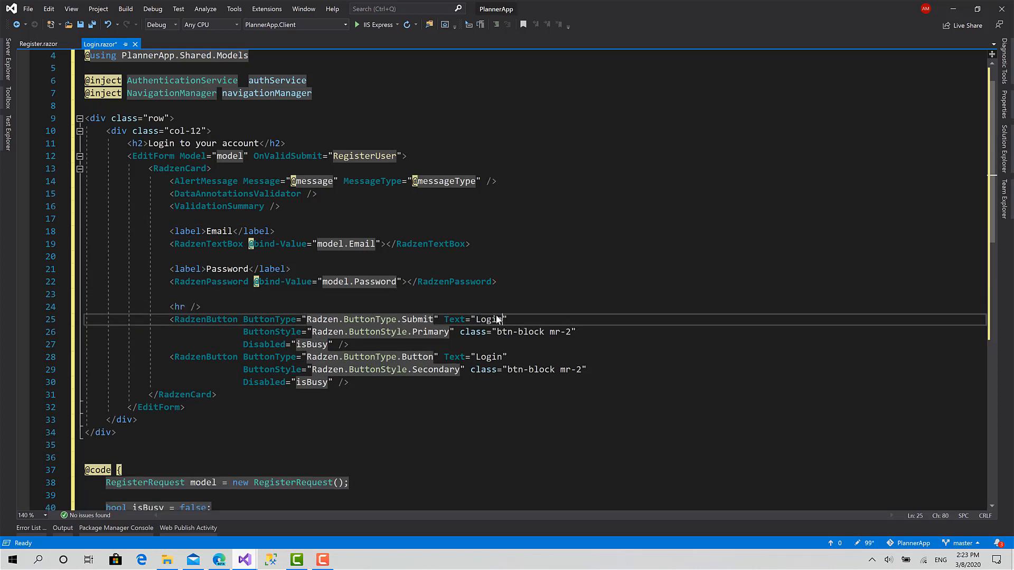
{"action": "double_click", "coordinate": [487, 356]}
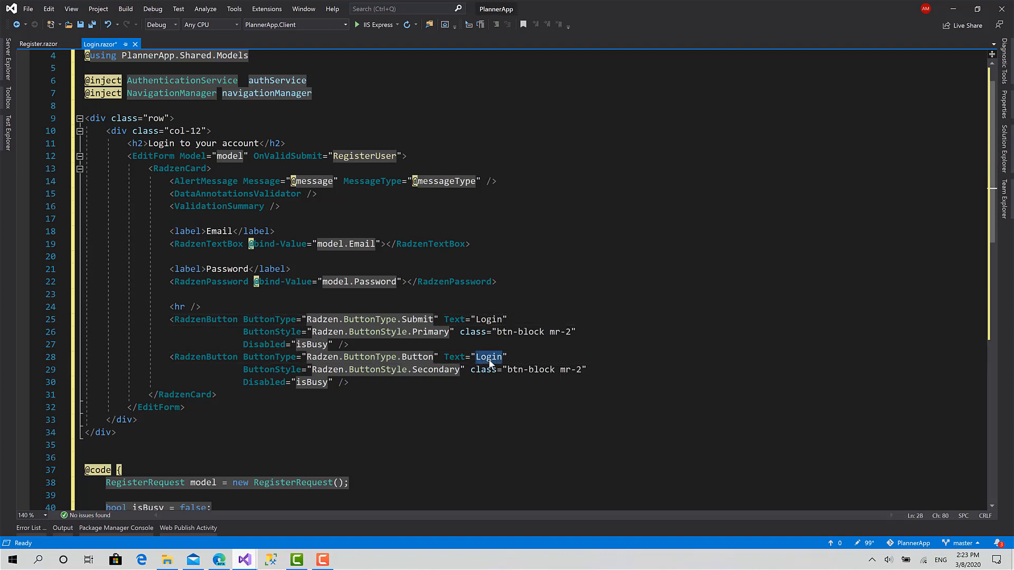
{"action": "type", "text": "Register"}
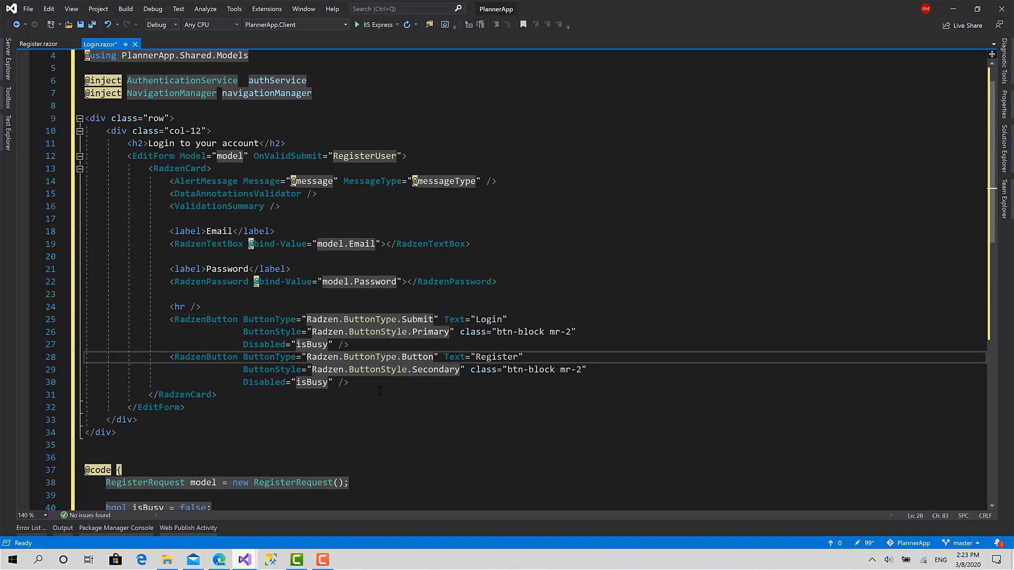
{"action": "scroll", "scroll_direction": "down", "scroll_amount": 3}
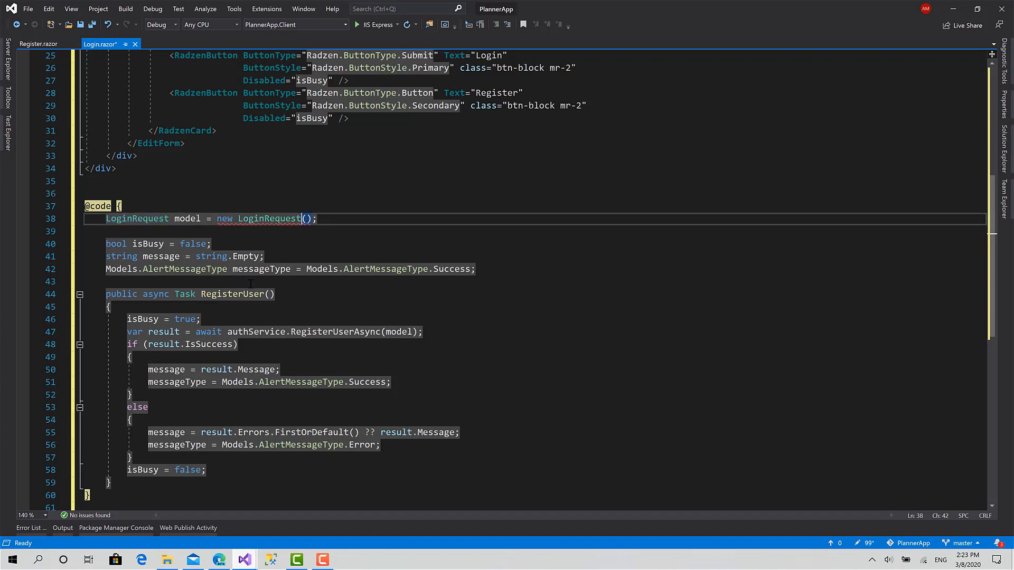
- Rename the RegisterUser handler to LoginUser and point the form's OnValidSubmit at it
{"action": "double_click", "coordinate": [231, 294]}
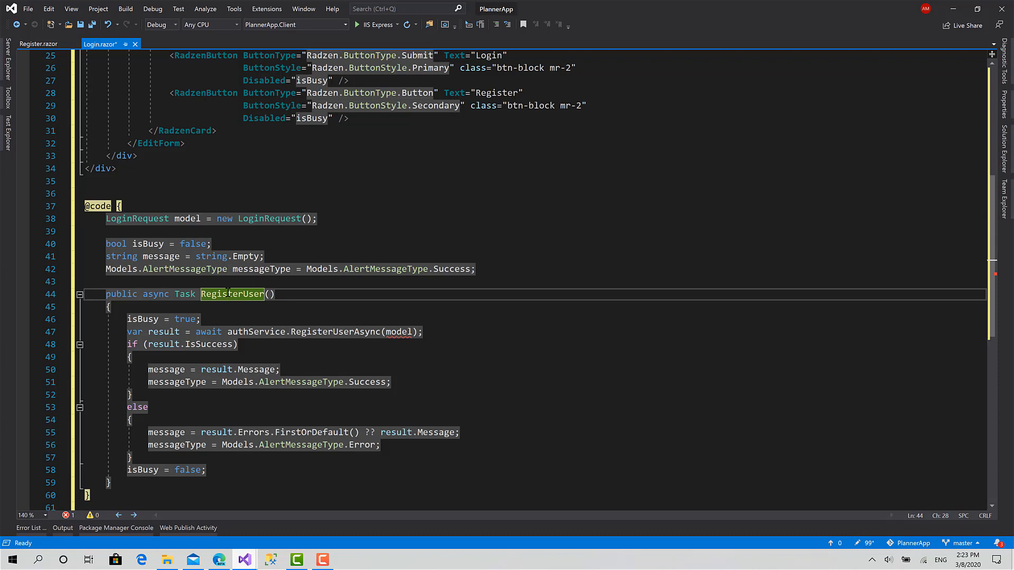
{"action": "left_click", "coordinate": [270, 295]}
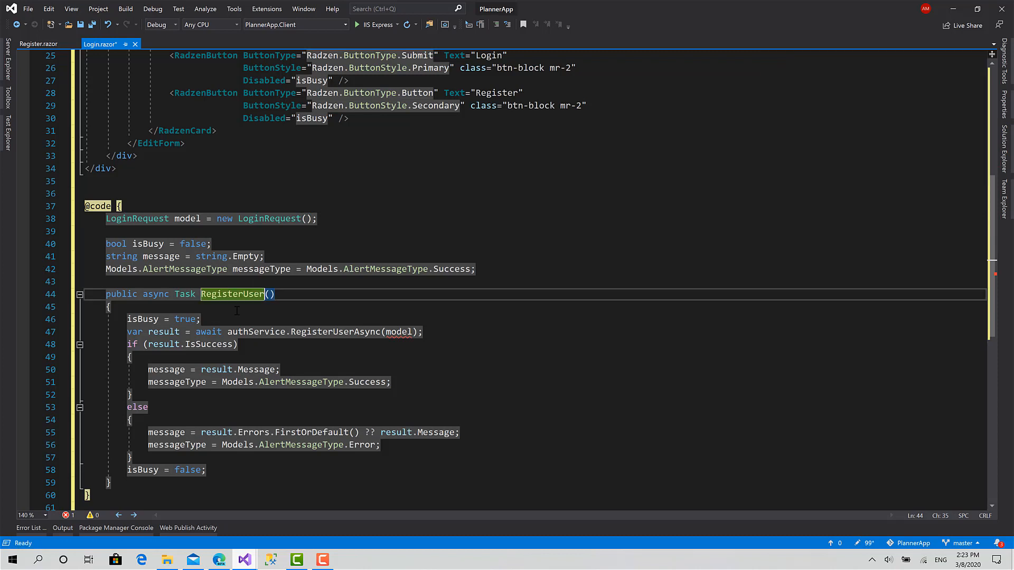
{"action": "type", "text": "Login"}
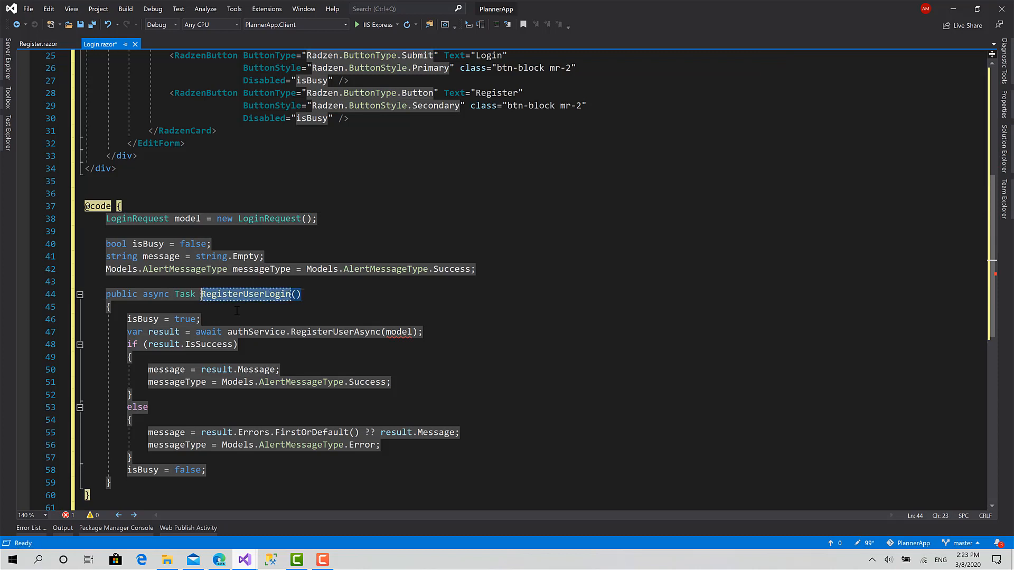
{"action": "type", "text": "LoginUser"}
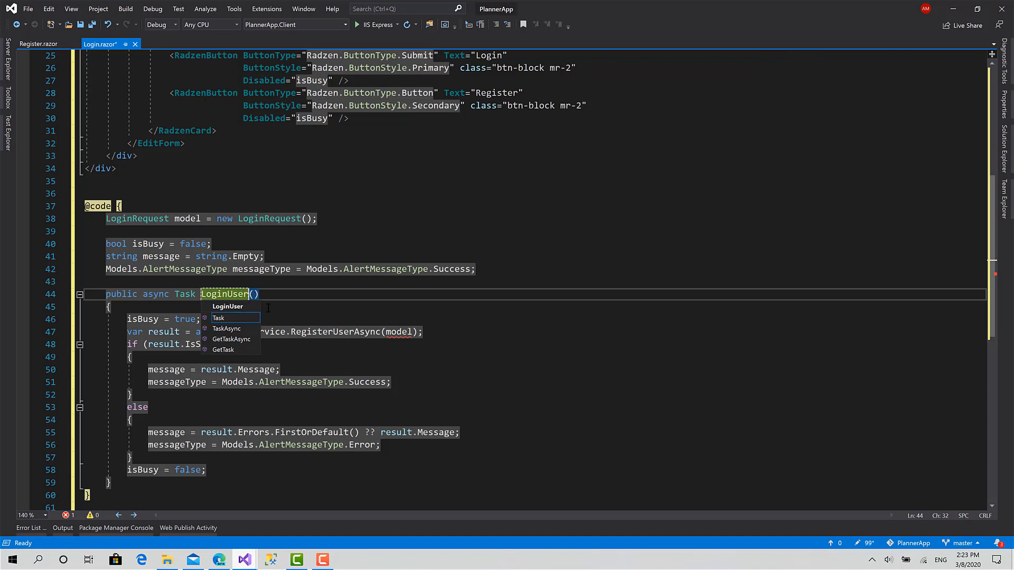
{"action": "mouse_move", "coordinate": [487, 296]}
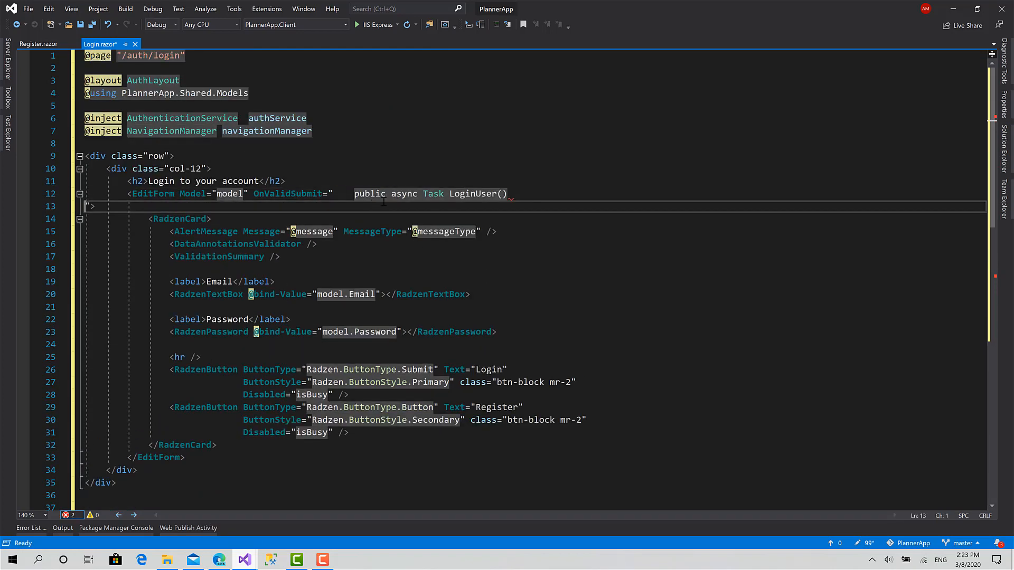
{"action": "type", "text": "RegisterUser"}
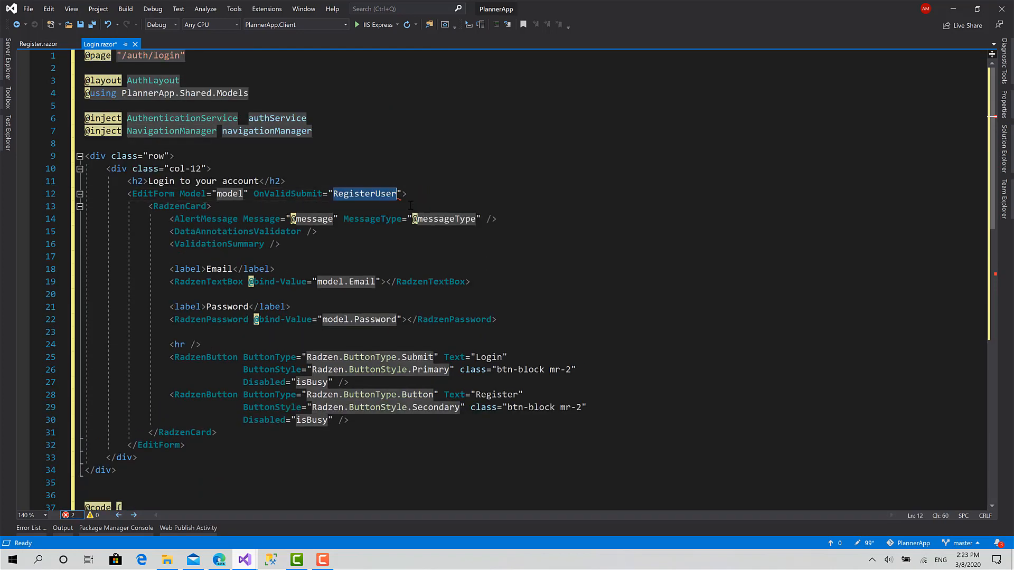
{"action": "type", "text": "L"}
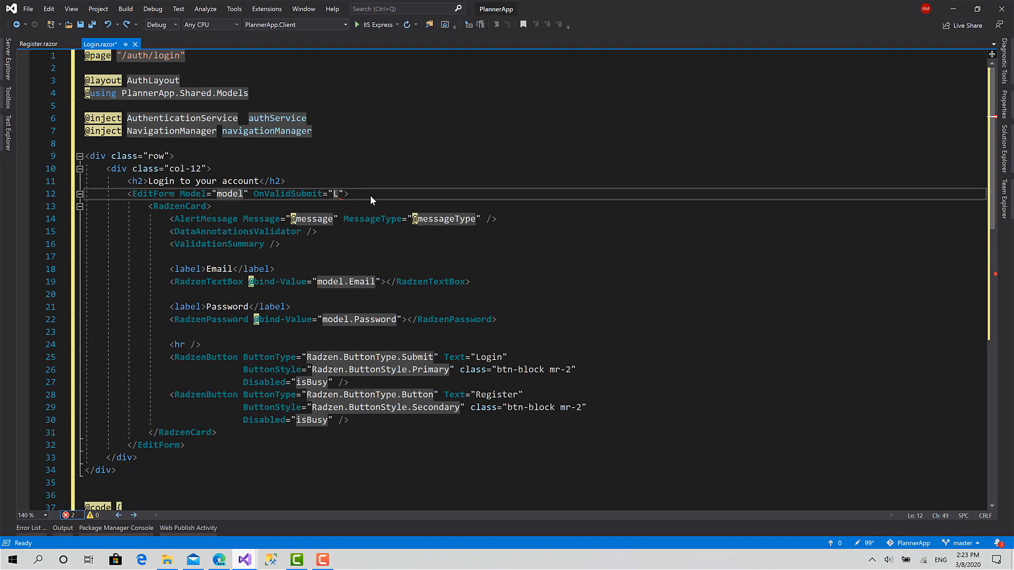
{"action": "type", "text": "oginUser"}
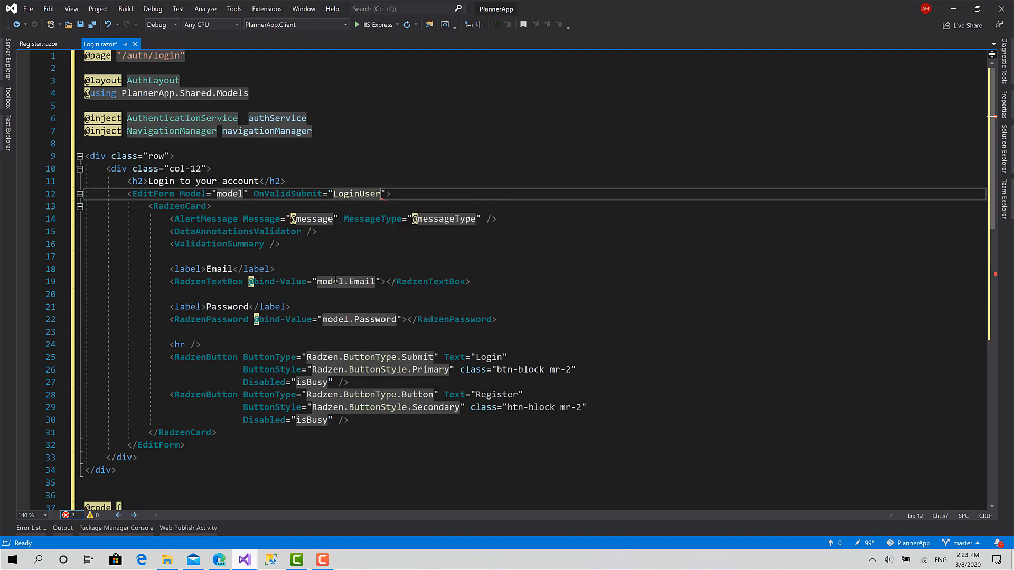
- Comment out the body of the LoginUser method
{"action": "scroll", "scroll_direction": "down", "scroll_amount": 3}
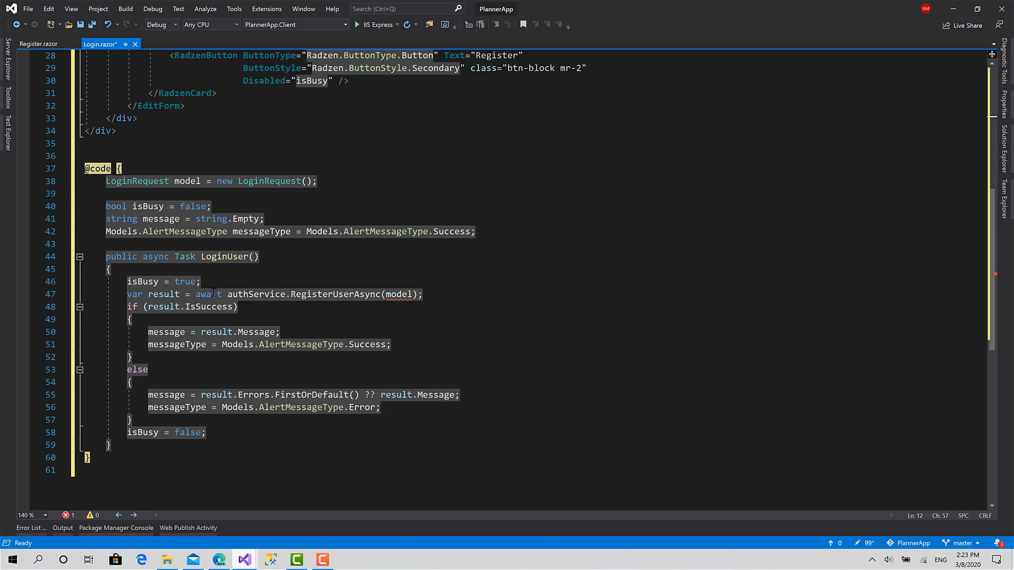
{"action": "left_click_drag", "start_coordinate": [128, 281], "coordinate": [133, 419]}
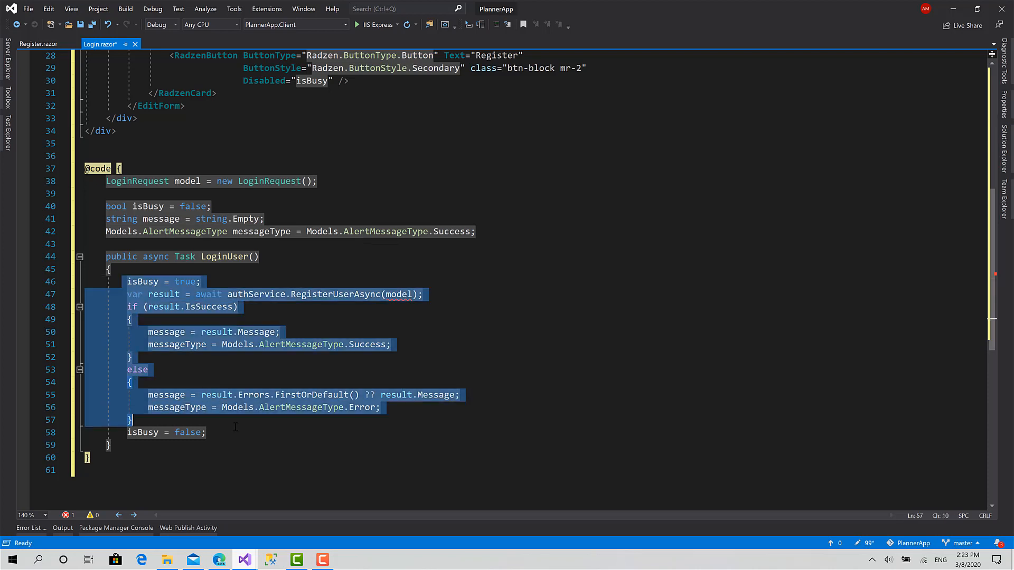
{"action": "key", "text": "ctrl+k"}
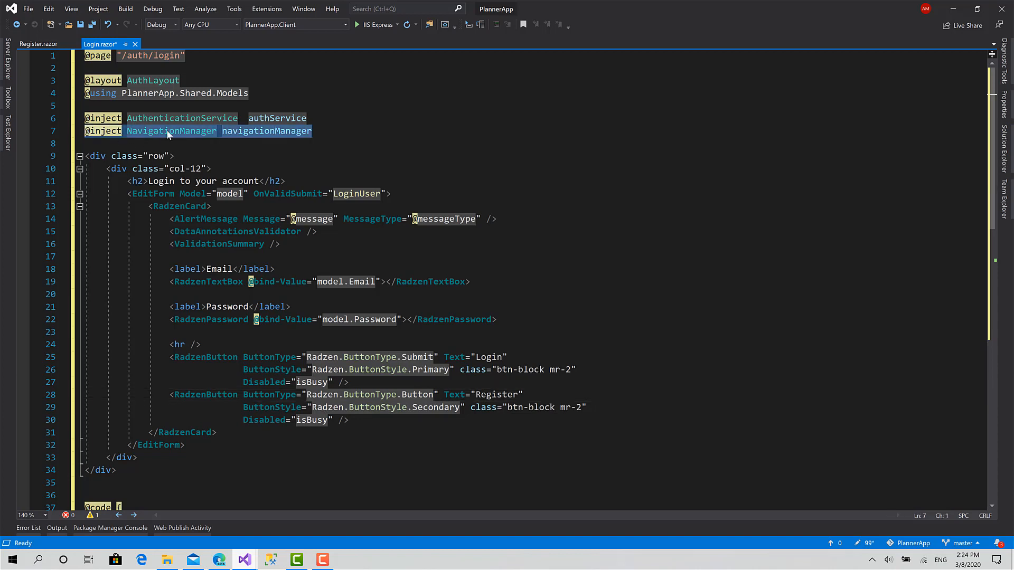
{"action": "mouse_move", "coordinate": [267, 131]}
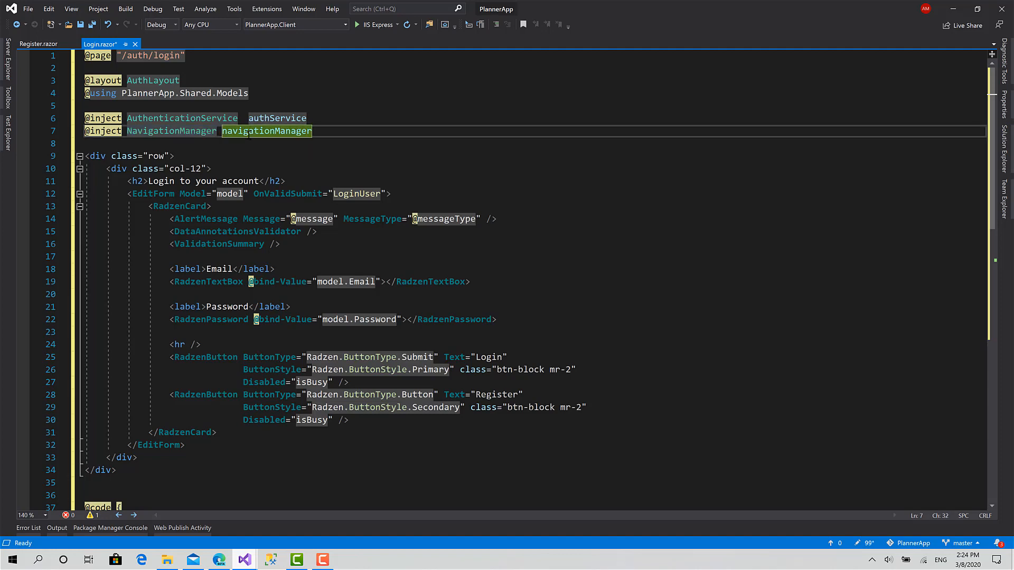
- Add a GoToRegister method to Login.razor that navigates to /auth/register
{"action": "scroll", "scroll_direction": "down", "scroll_amount": 3}
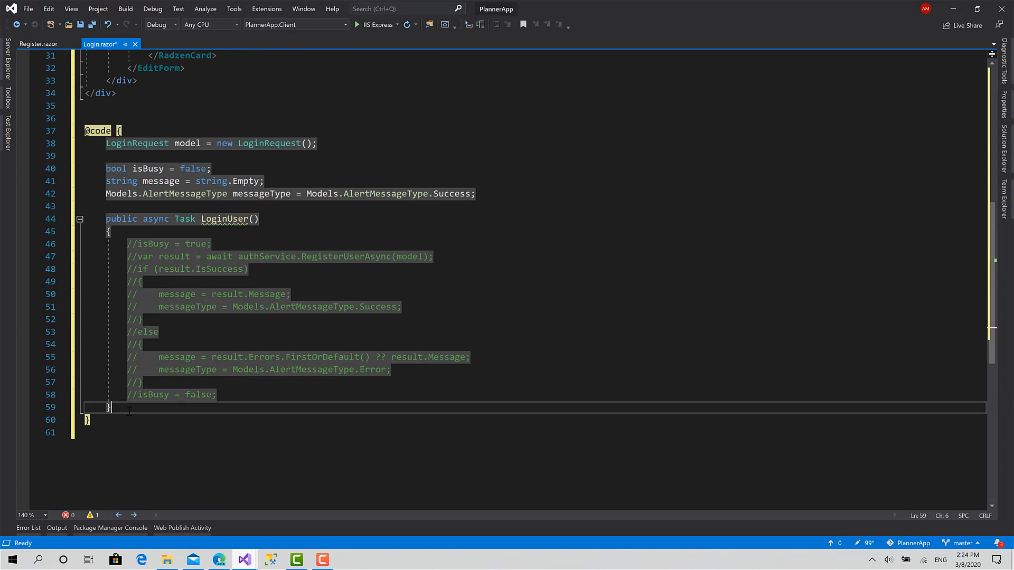
{"action": "type", "text": "void"}
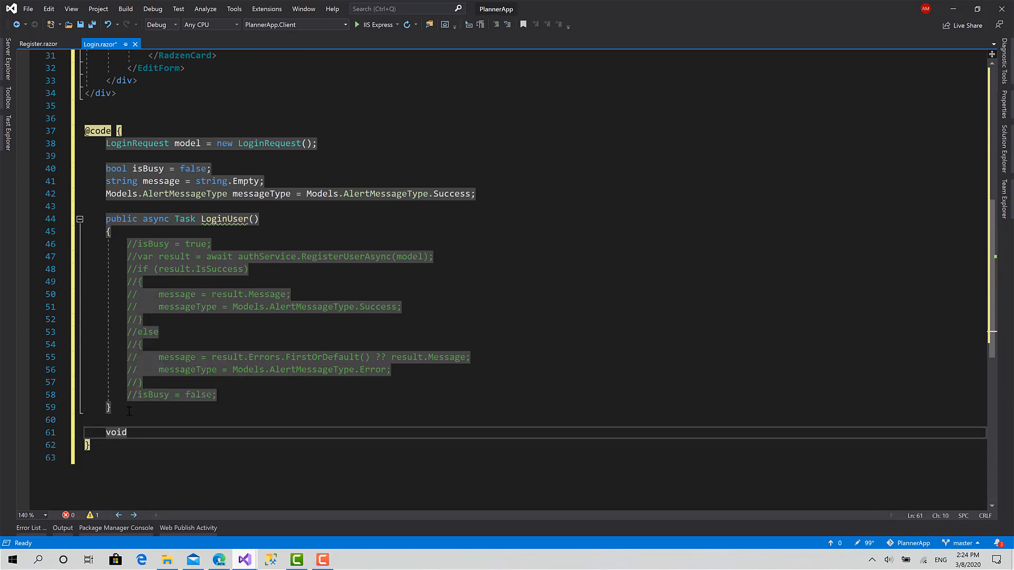
{"action": "type", "text": "GoT"}
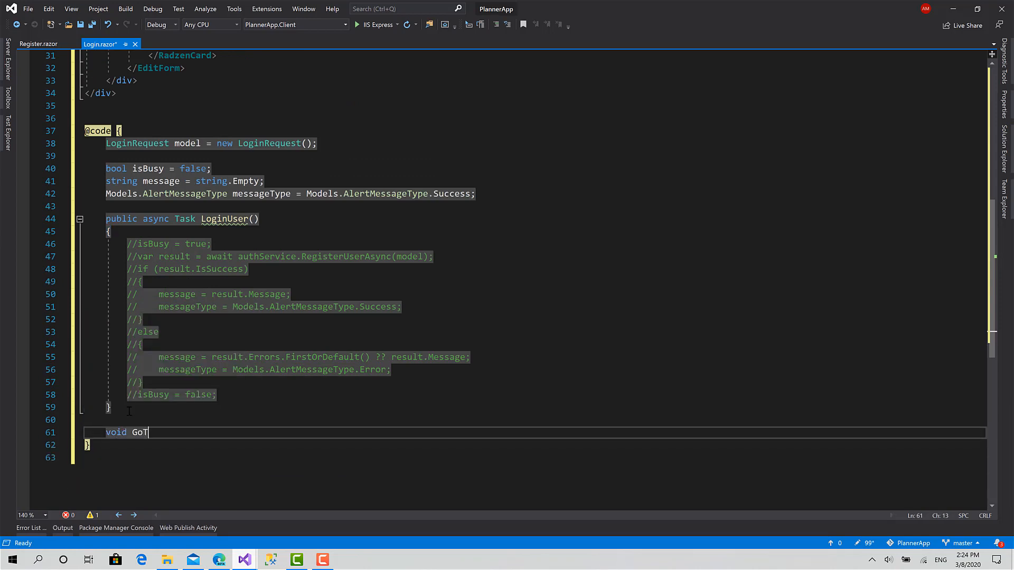
{"action": "type", "text": "oRegister()"}
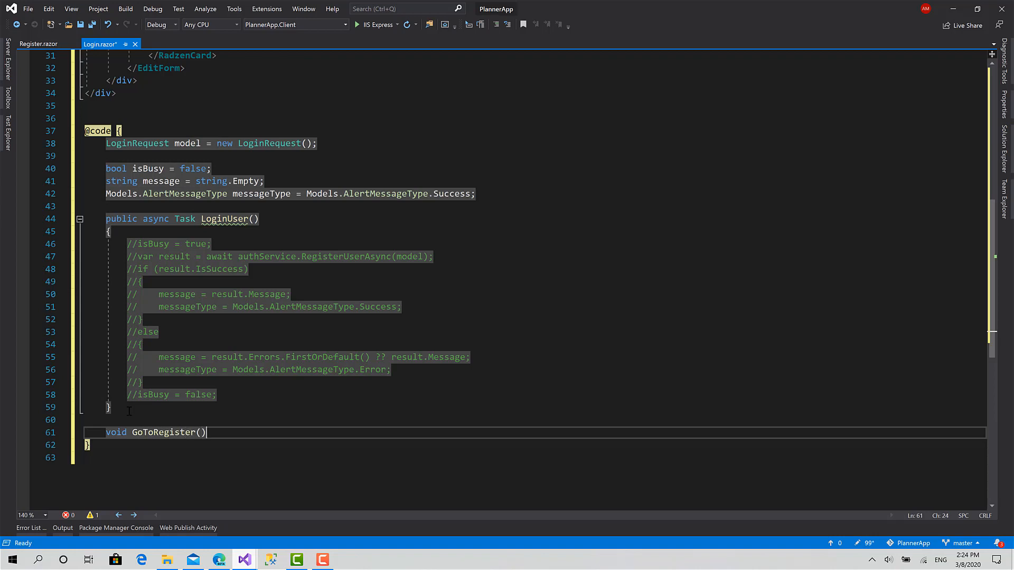
{"action": "type", "text": "navigationManager.NavigateTo(\""}
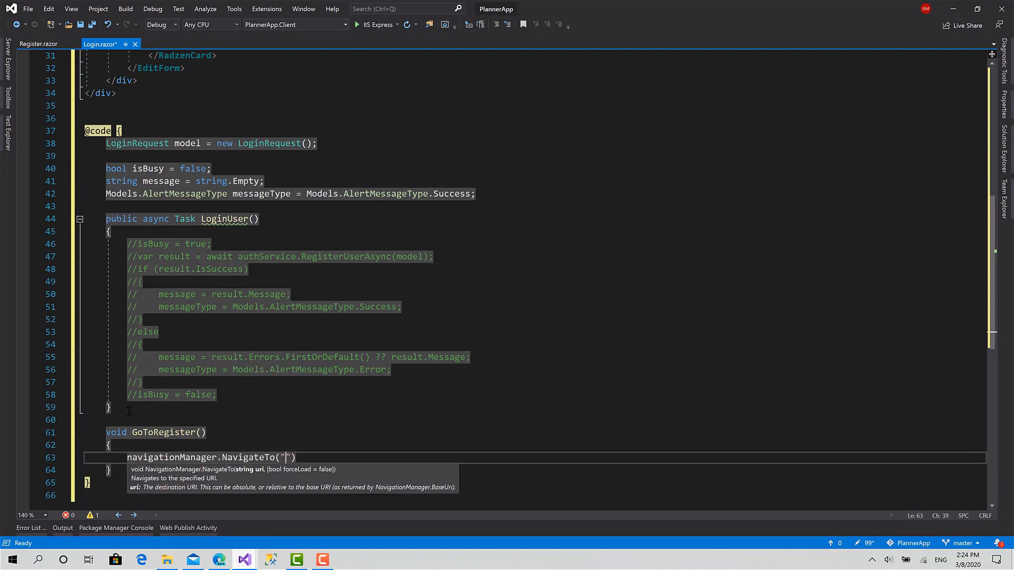
{"action": "type", "text": "/auth/registger"}
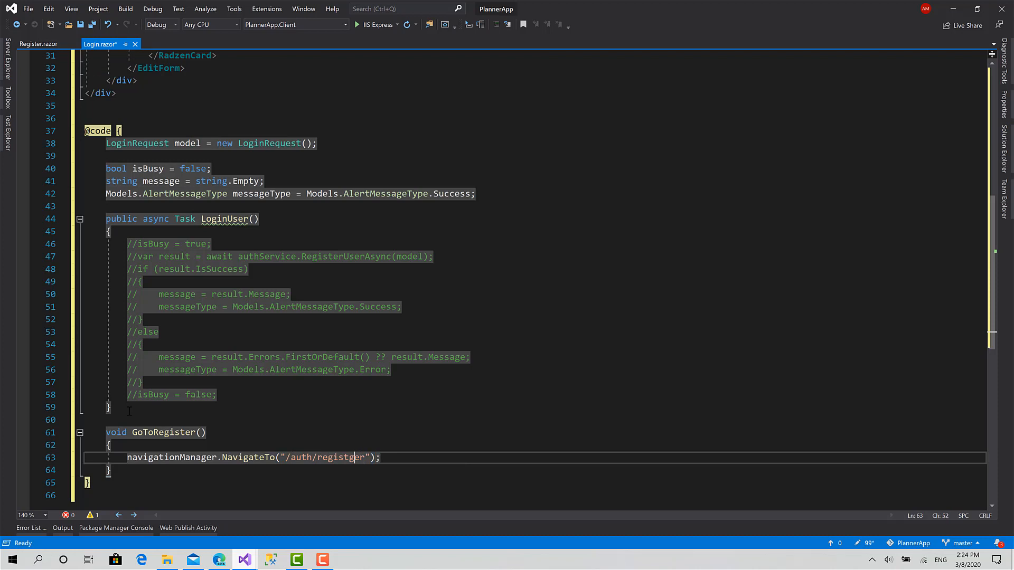
- Wire the Register RadzenButton's Click to GoToRegister after Disabled="isBusy"
{"action": "double_click", "coordinate": [162, 432]}
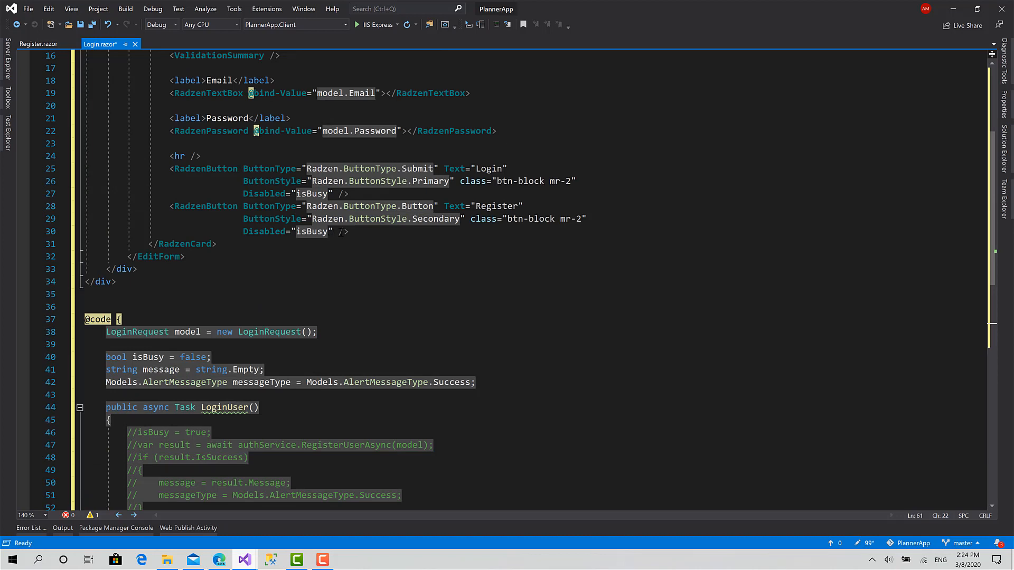
{"action": "left_click", "coordinate": [338, 231]}
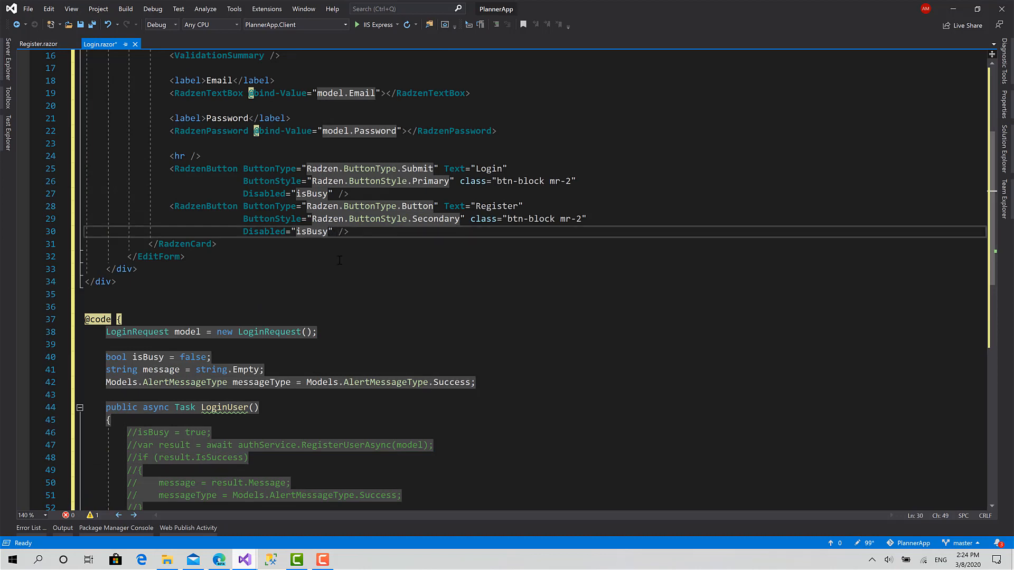
{"action": "type", "text": "Click=\"\""}
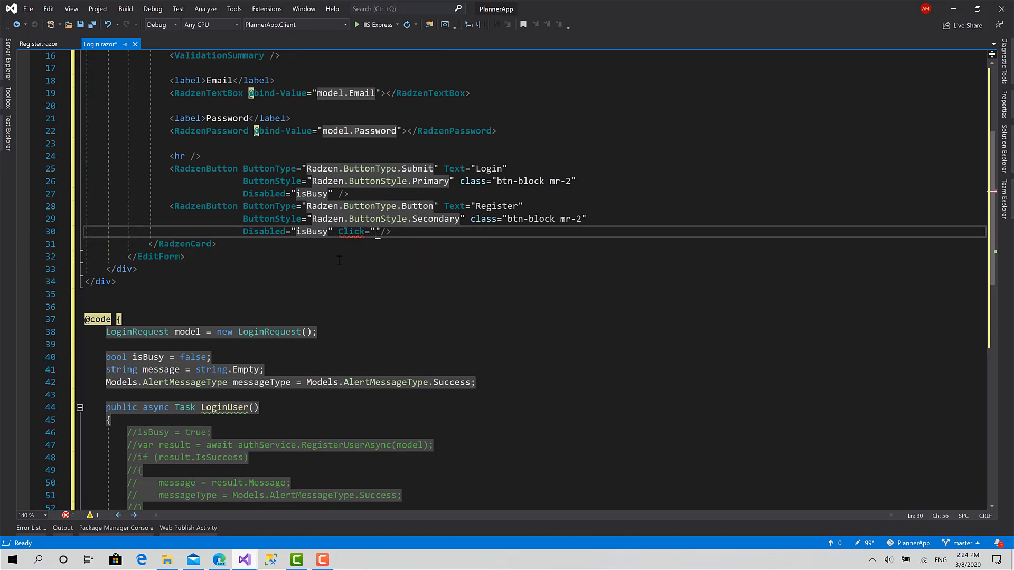
{"action": "type", "text": "GoToR"}
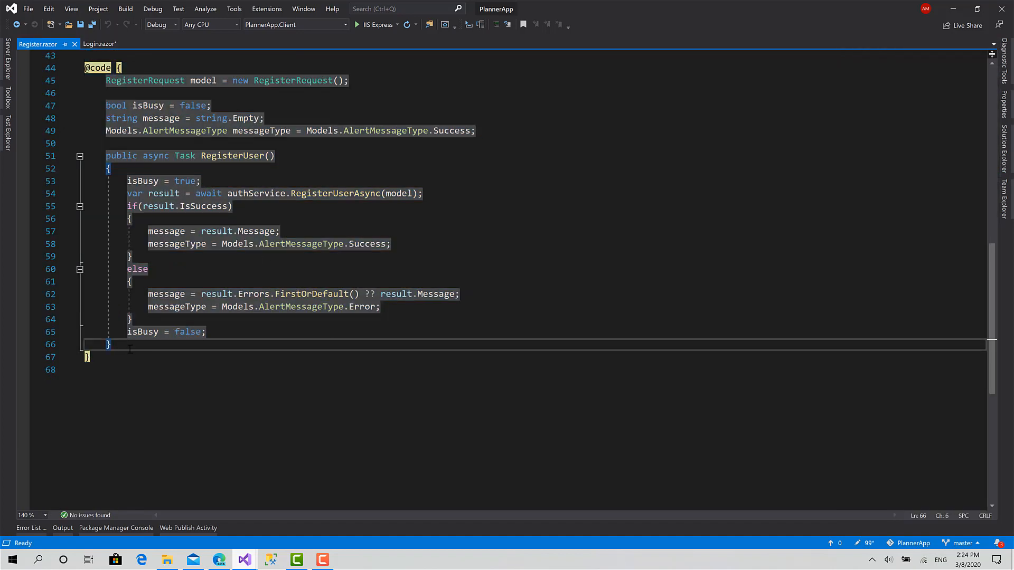
- Add a GoToLogin method to Register.razor calling navigationManager.NavigateTo for the login page
{"action": "type", "text": "void Go"}
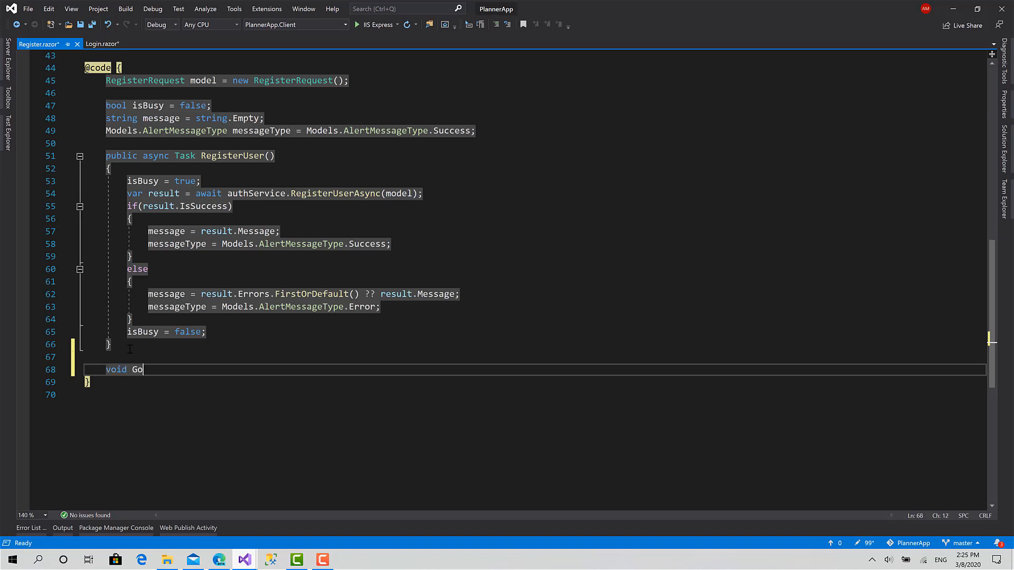
{"action": "type", "text": "ToLogin()"}
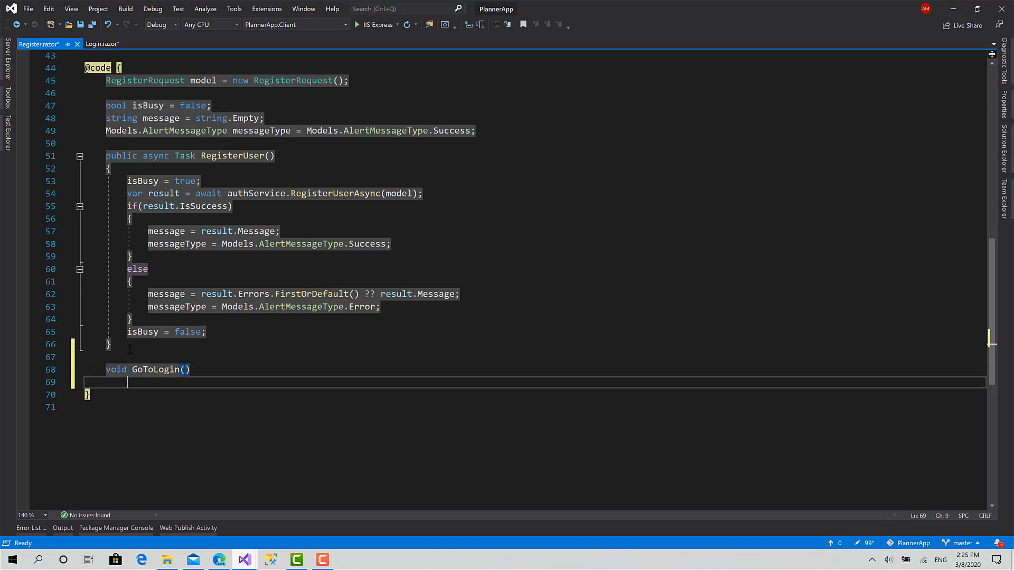
{"action": "type", "text": "navigationManager.n"}
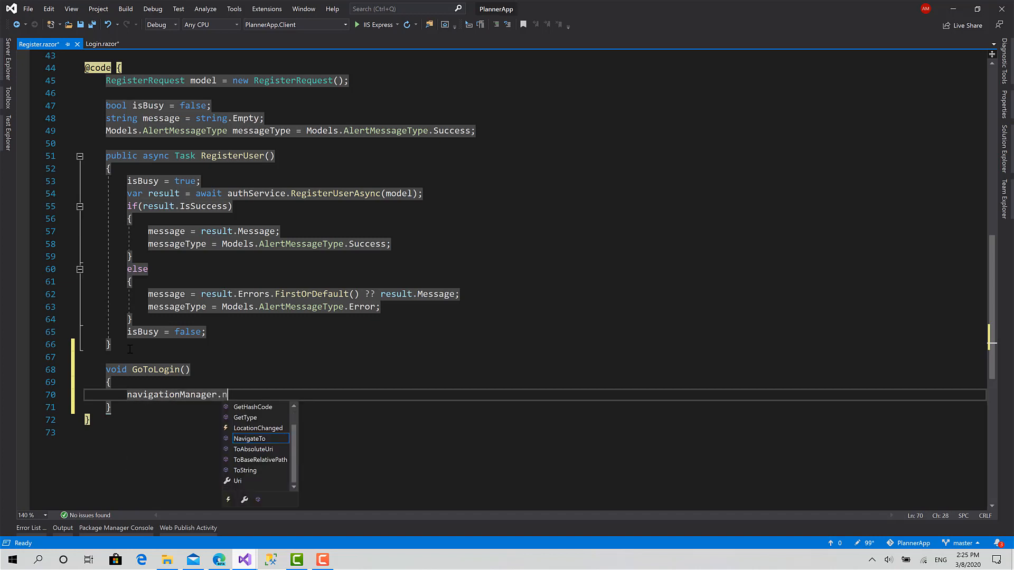
{"action": "type", "text": "NavigateTo(\"/a\")"}
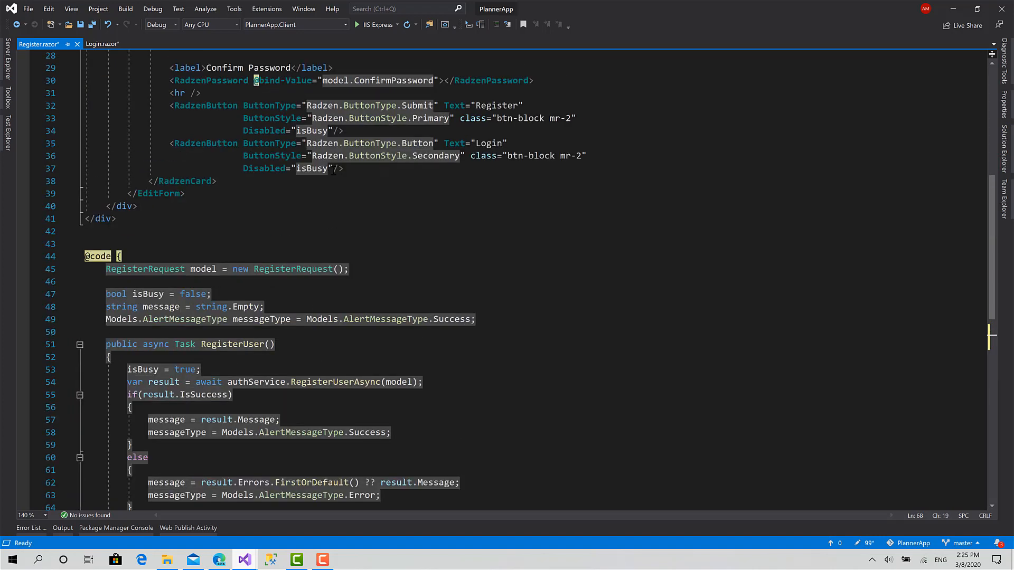
- Wire the Login RadzenButton's Click to GoToLogin
{"action": "type", "text": "Click=\"\""}
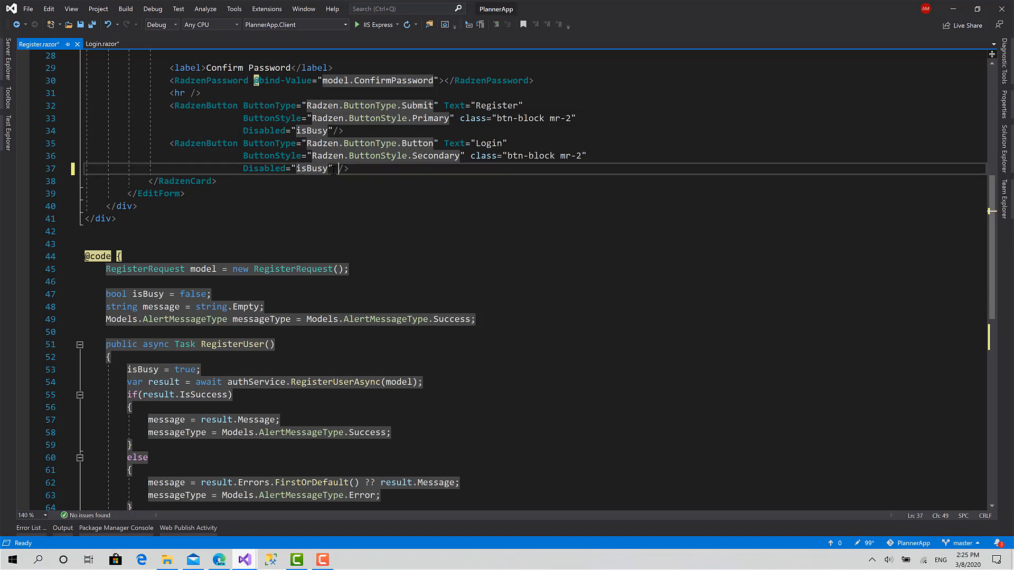
{"action": "type", "text": "cli"}
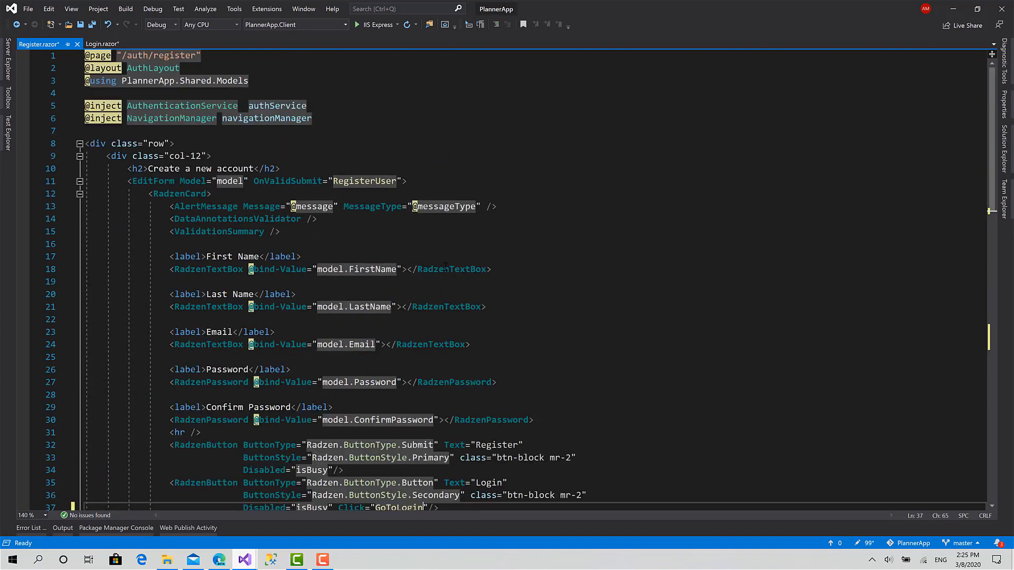
- Save the Login and Register edits, rebuild PlannerApp and launch it with IIS Express
{"action": "left_click", "coordinate": [102, 43]}
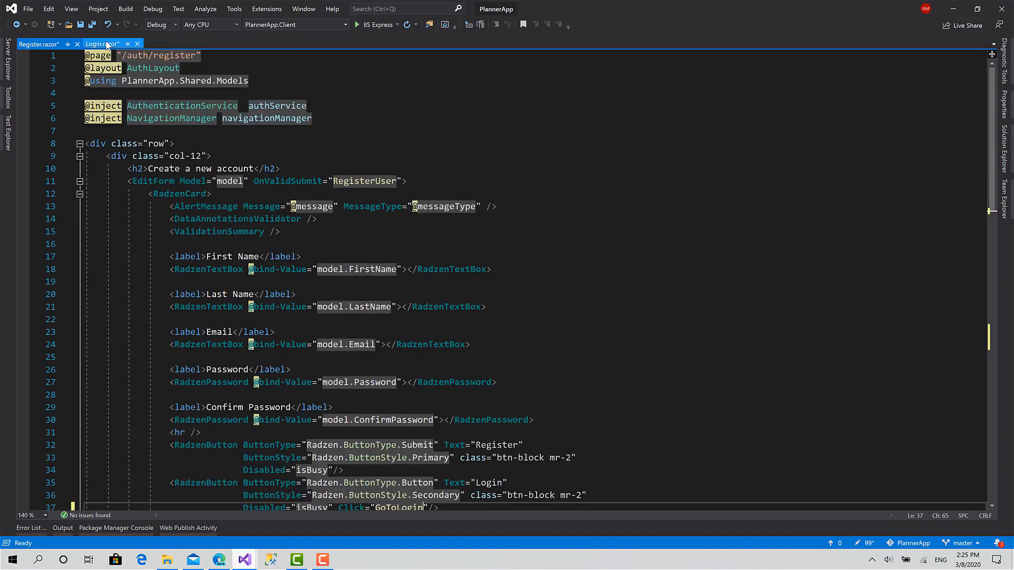
{"action": "left_click", "coordinate": [102, 44]}
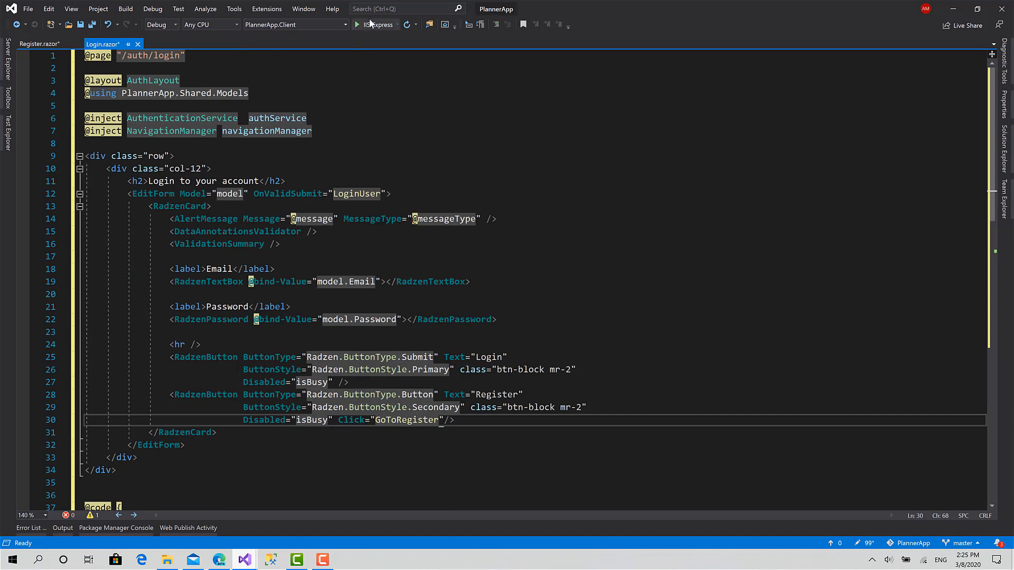
{"action": "left_click", "coordinate": [355, 24]}
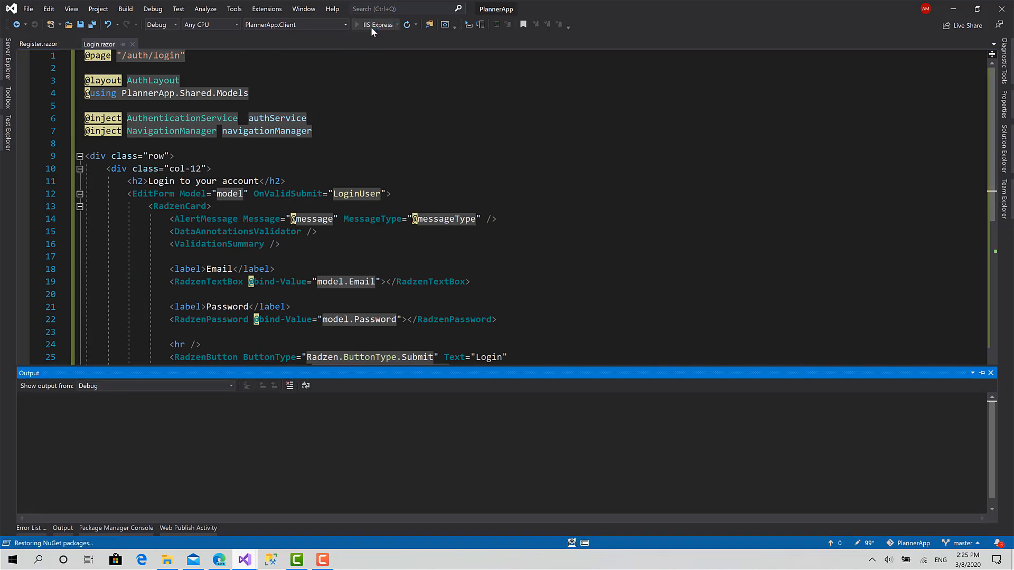
{"action": "left_click", "coordinate": [355, 24]}
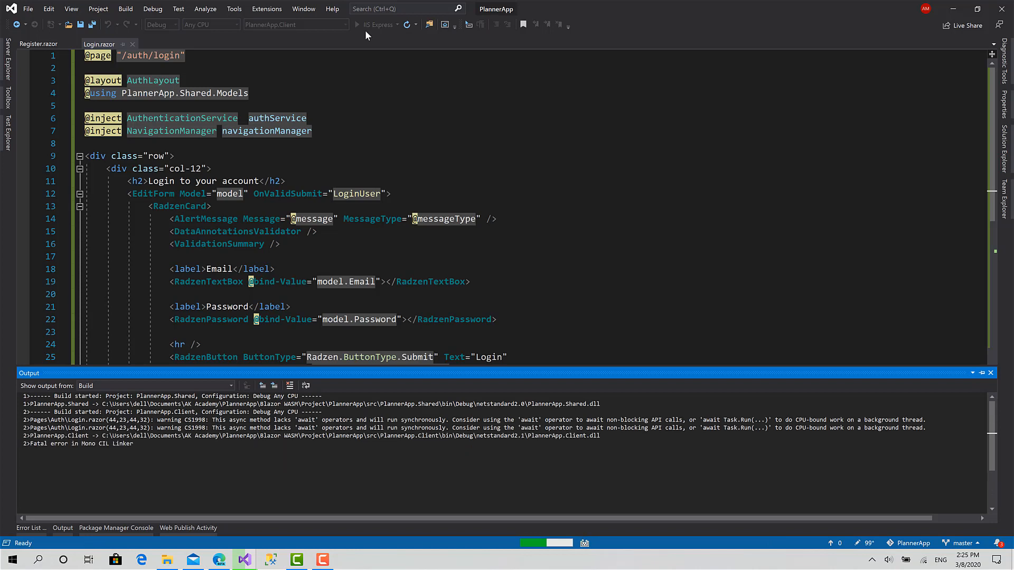
{"action": "scroll", "scroll_direction": "down", "scroll_amount": 3}
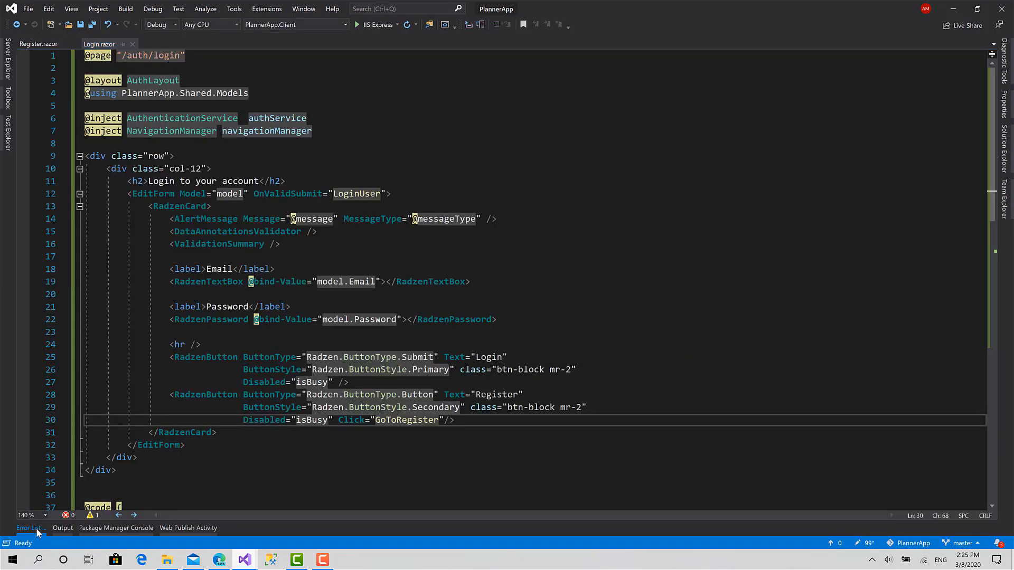
{"action": "left_click", "coordinate": [27, 528]}
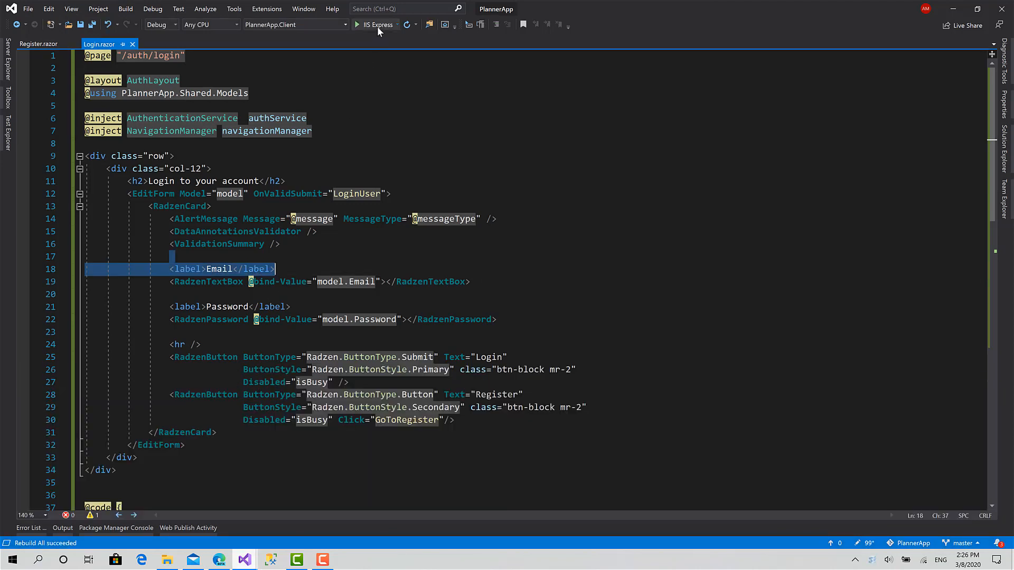
{"action": "left_click", "coordinate": [355, 24]}
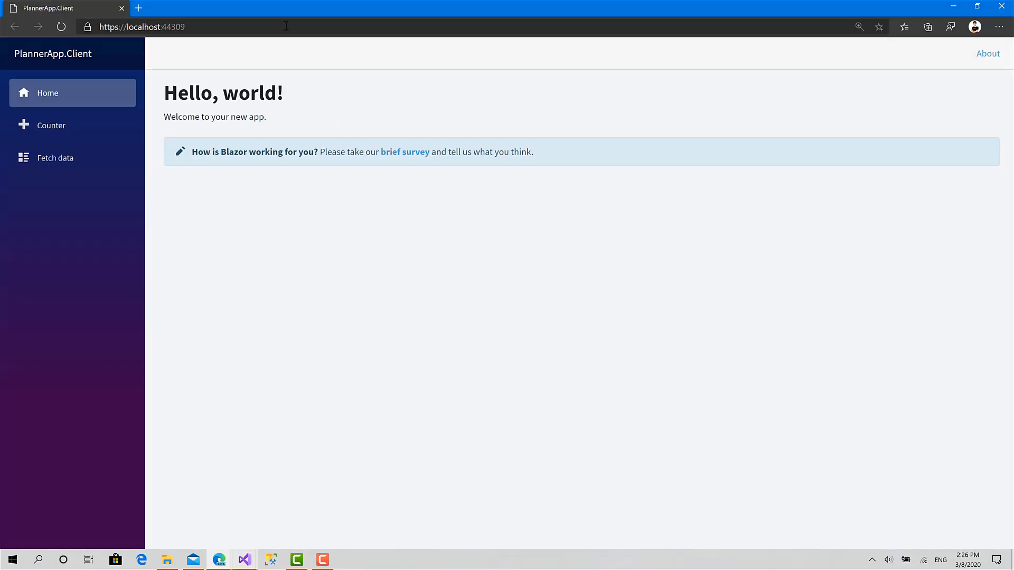
- Browse to /auth/login and enter test@planner as Email with a password
{"action": "left_click", "coordinate": [259, 26]}
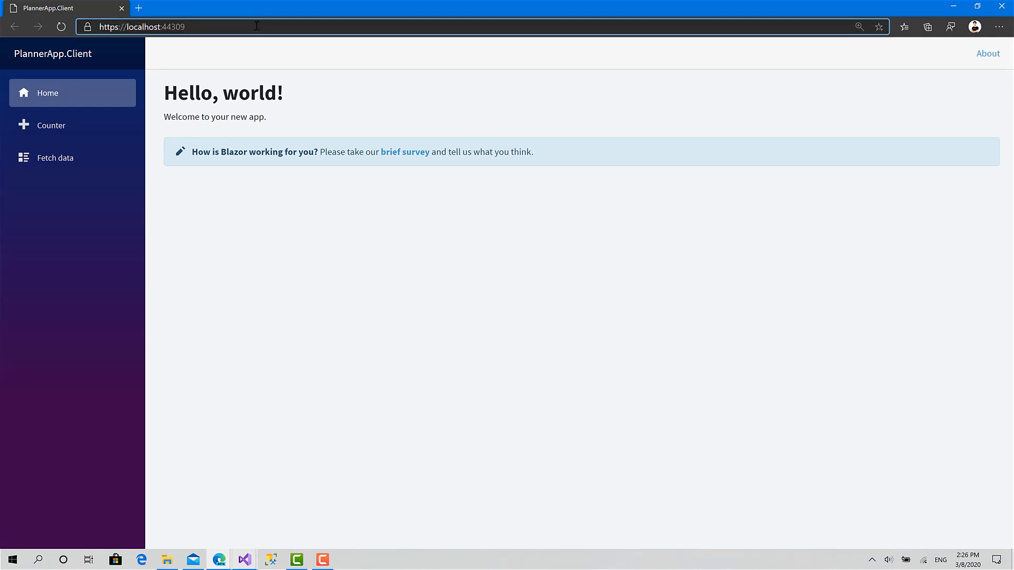
{"action": "type", "text": "/auth/login"}
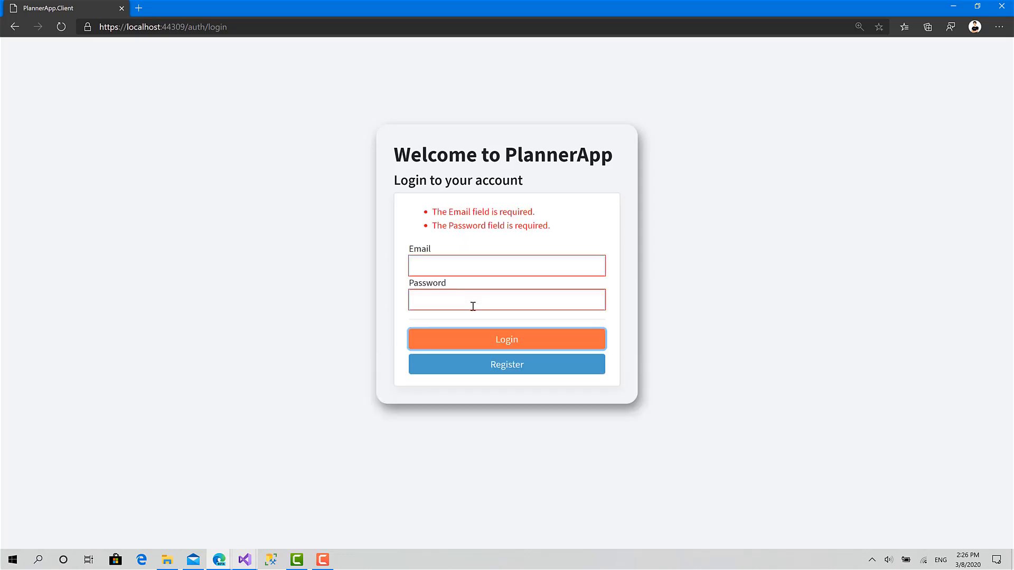
{"action": "left_click", "coordinate": [506, 265]}
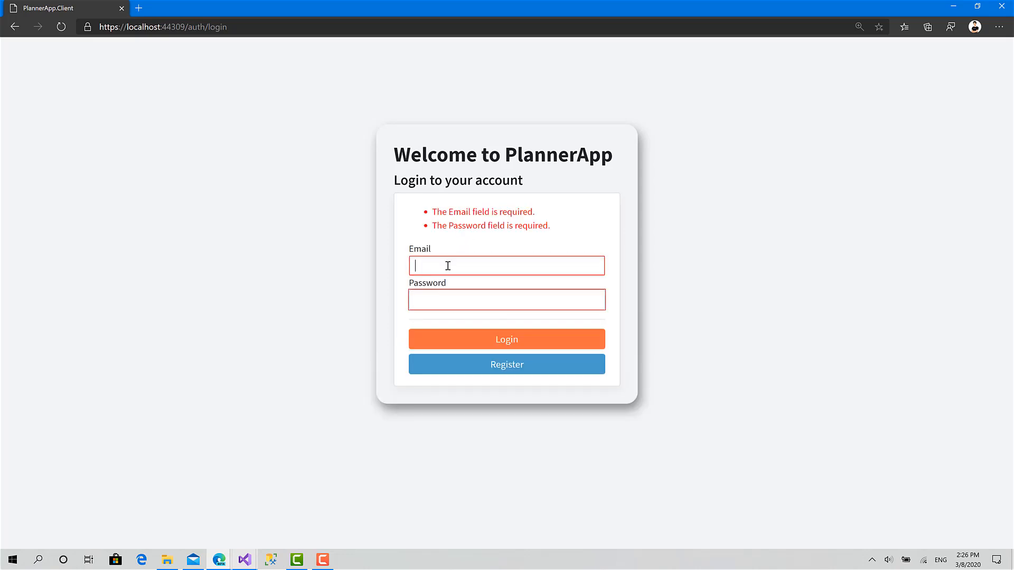
{"action": "type", "text": "te"}
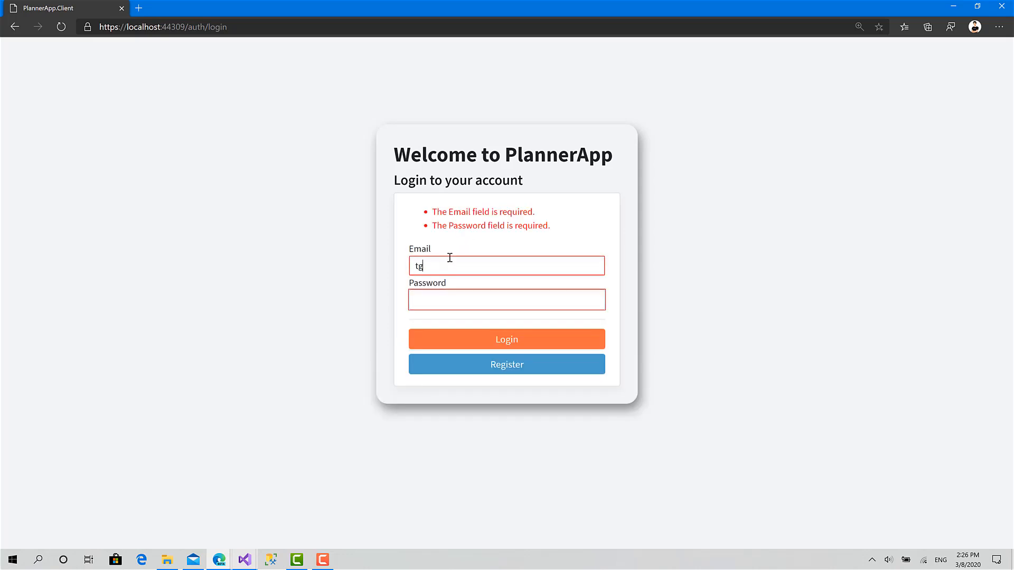
{"action": "type", "text": "test@plannerapp.com"}
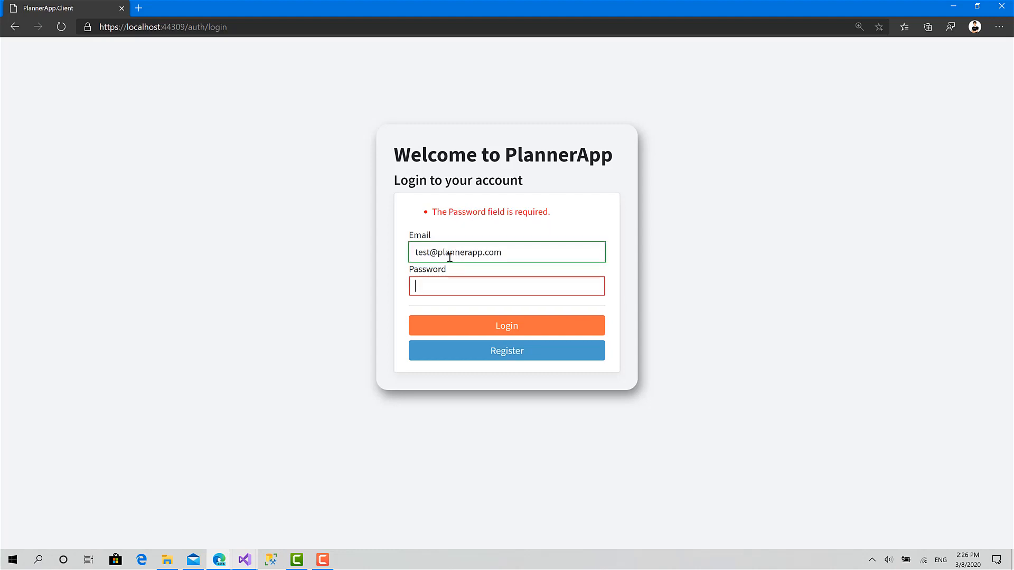
{"action": "type", "text": "password"}
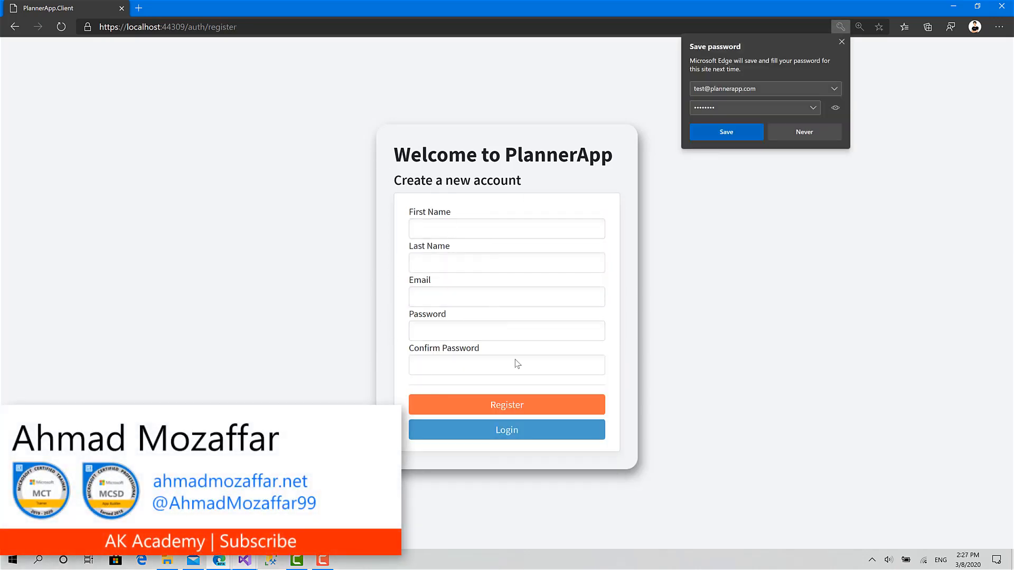
- Return to the login page from Register and dismiss Edge's Save password prompt
{"action": "left_click", "coordinate": [506, 429]}
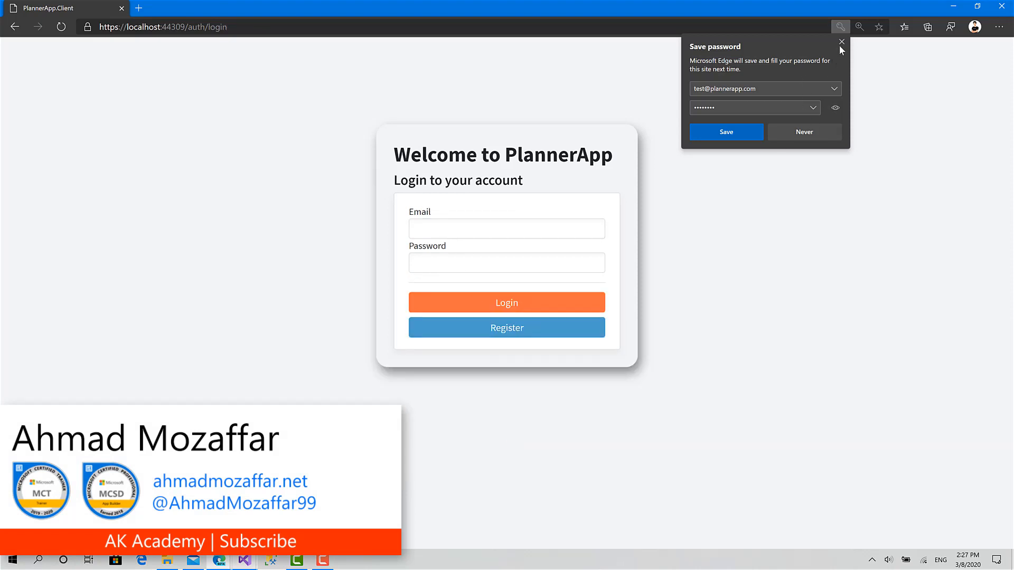
{"action": "left_click", "coordinate": [842, 42]}
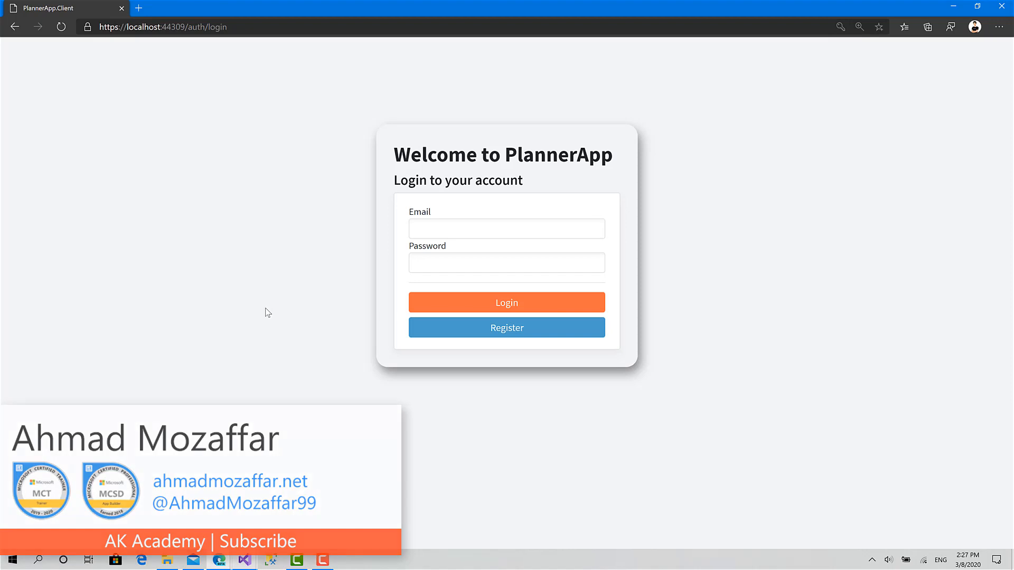